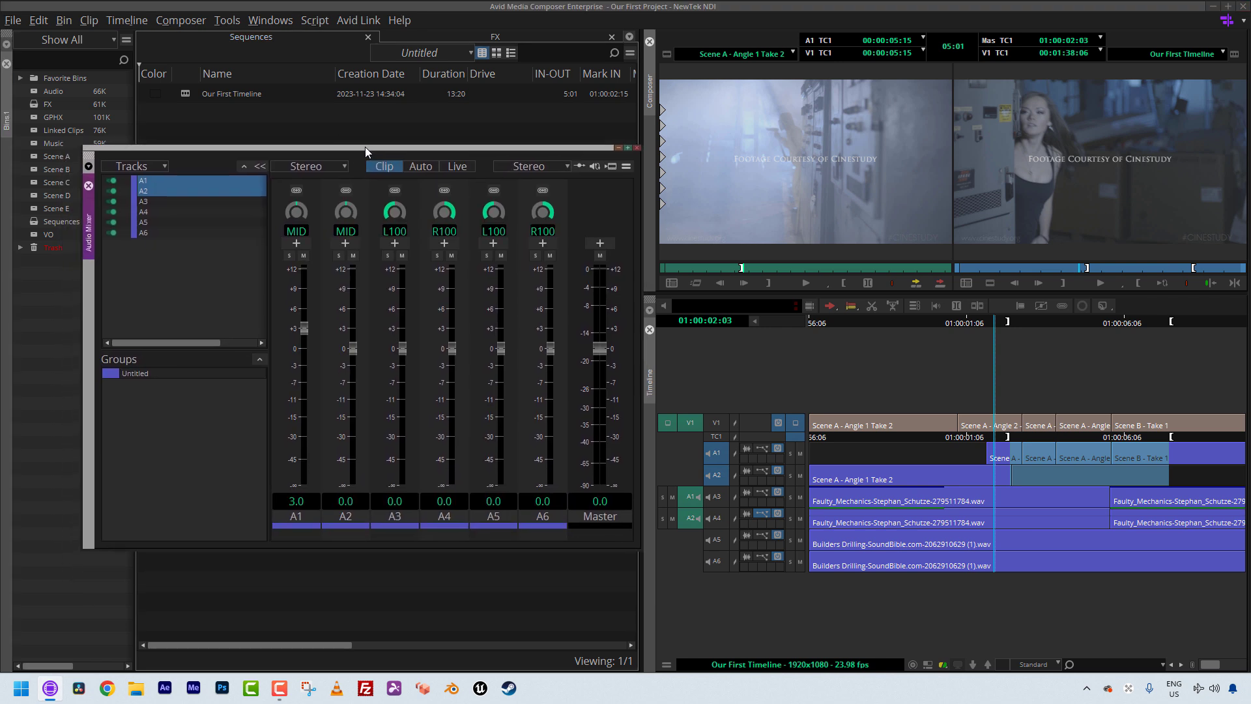
Step: Gang tracks A1 and A2 in the Audio Mixer so their faders move together
{"action": "left_click", "coordinate": [227, 20]}
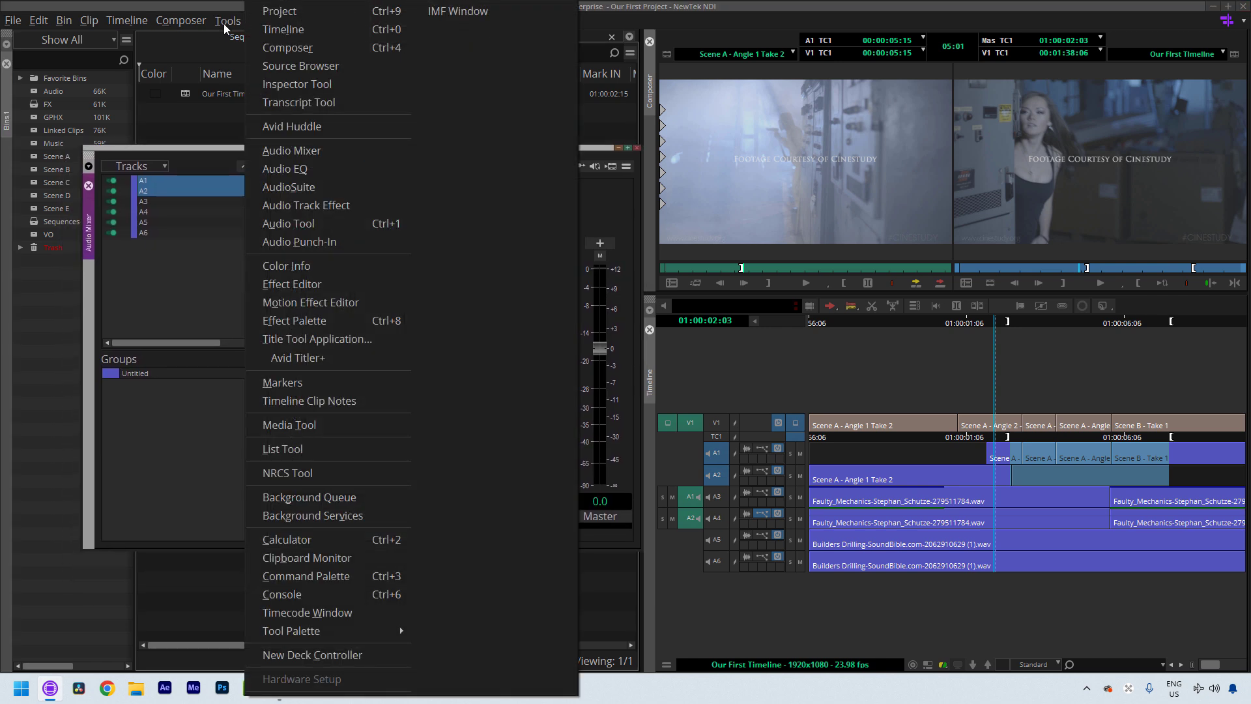
{"action": "mouse_move", "coordinate": [368, 145]}
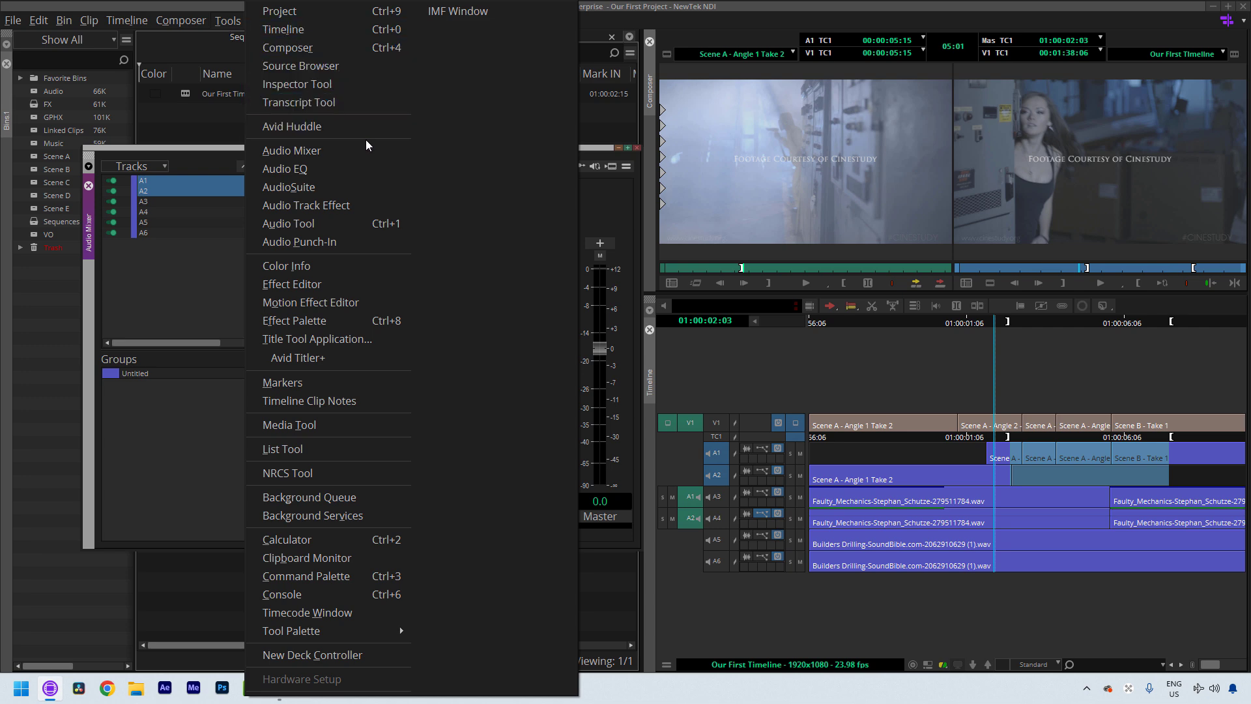
{"action": "mouse_move", "coordinate": [191, 151]}
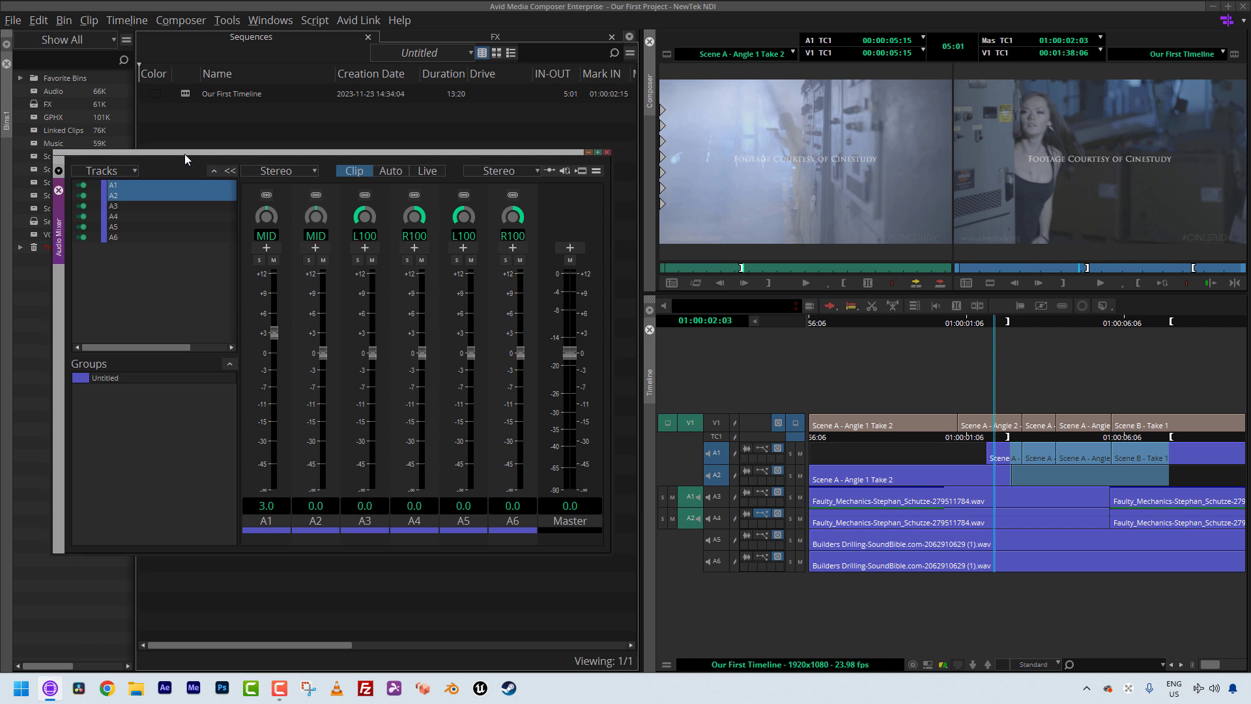
{"action": "mouse_move", "coordinate": [188, 147]}
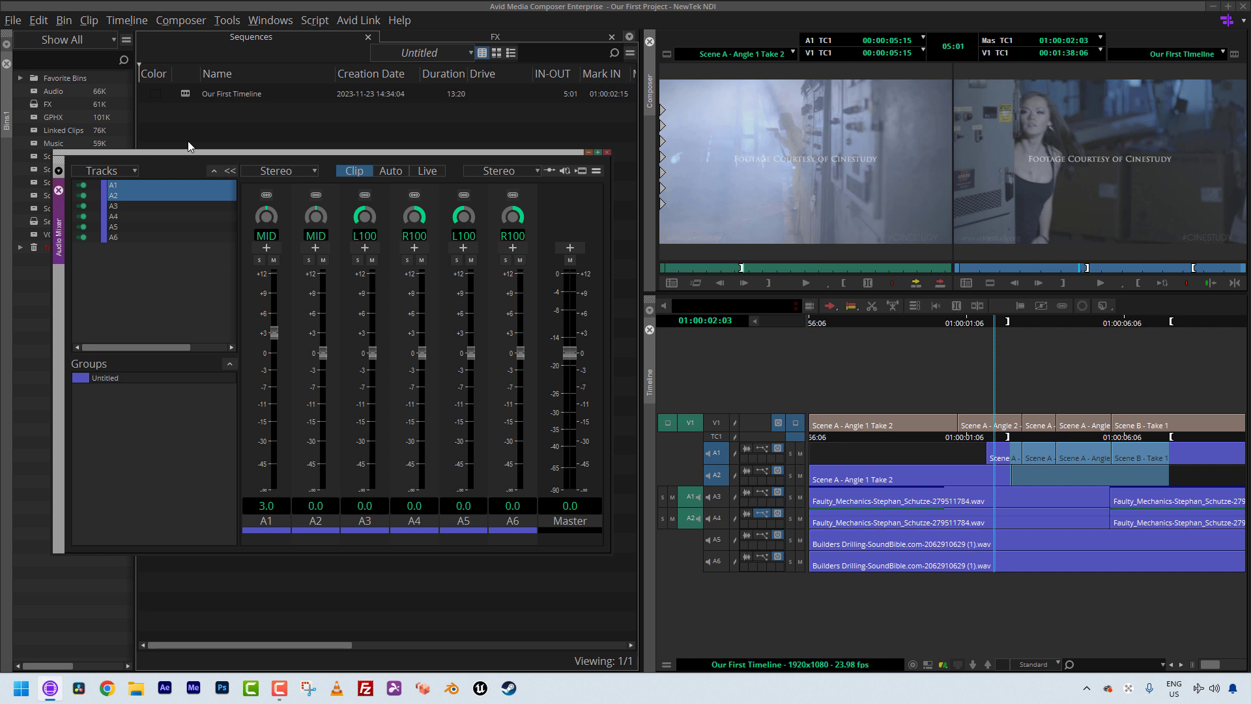
{"action": "mouse_move", "coordinate": [341, 192]}
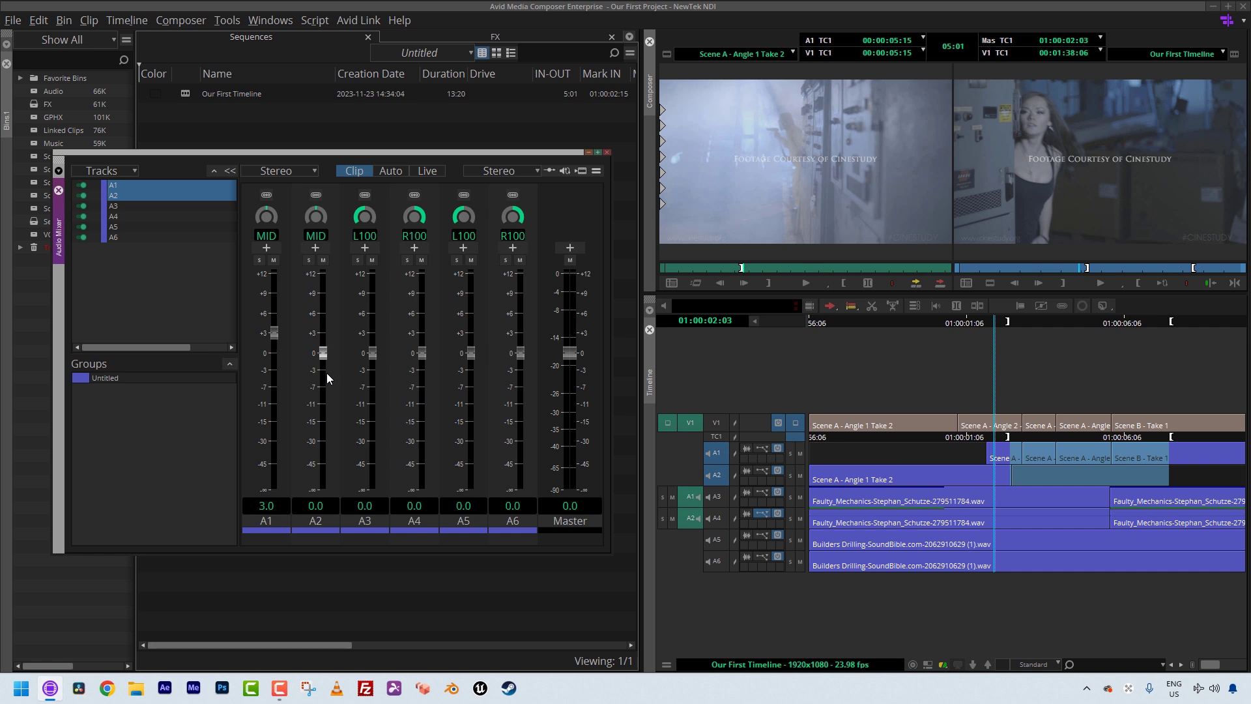
{"action": "mouse_move", "coordinate": [326, 407]}
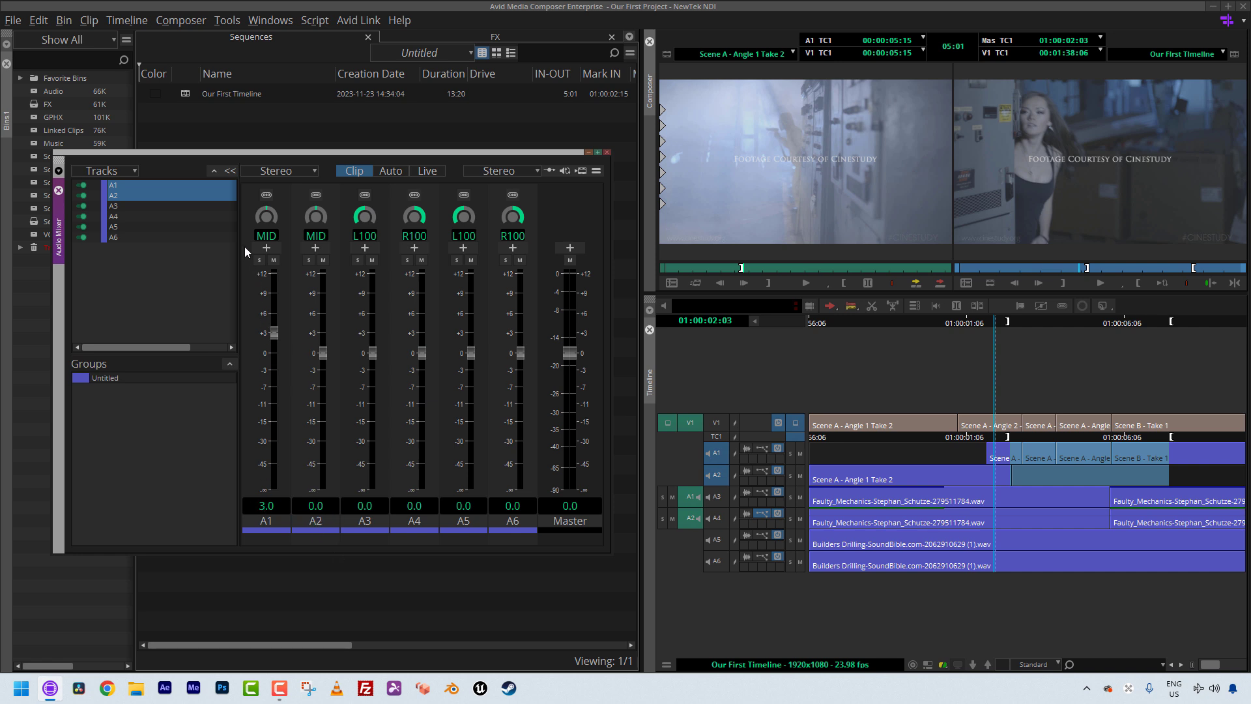
{"action": "mouse_move", "coordinate": [279, 192]}
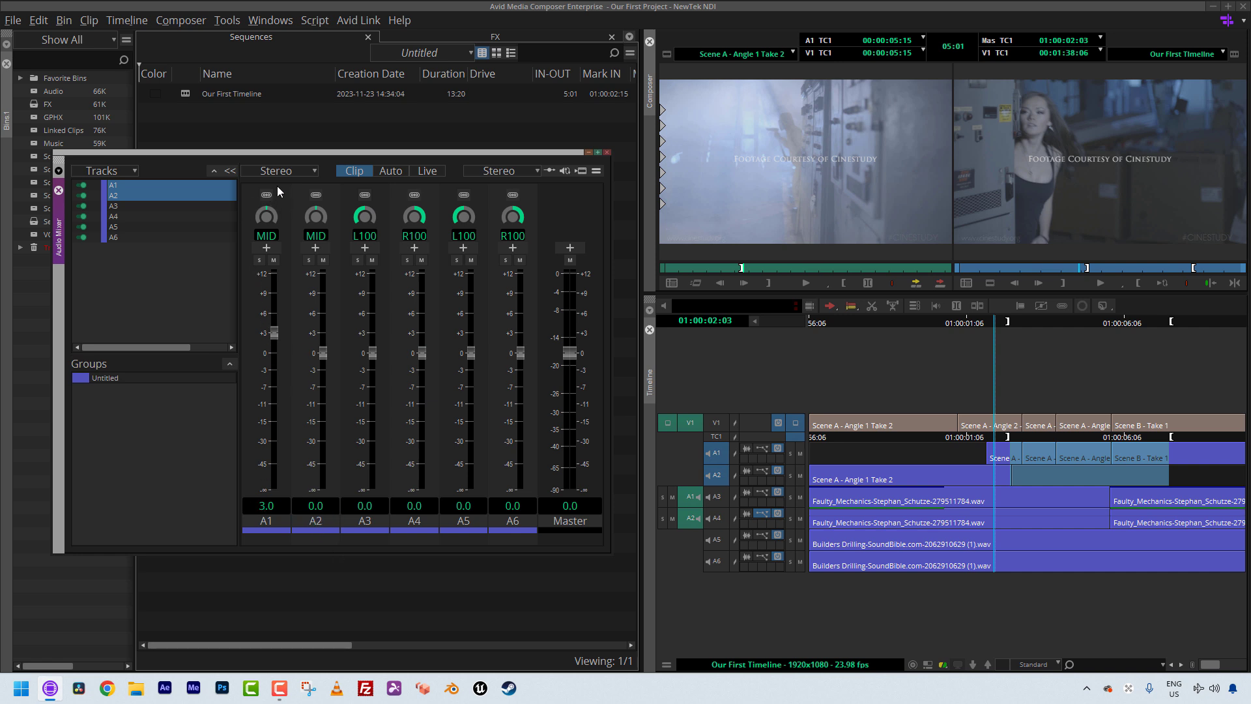
{"action": "mouse_move", "coordinate": [311, 182]}
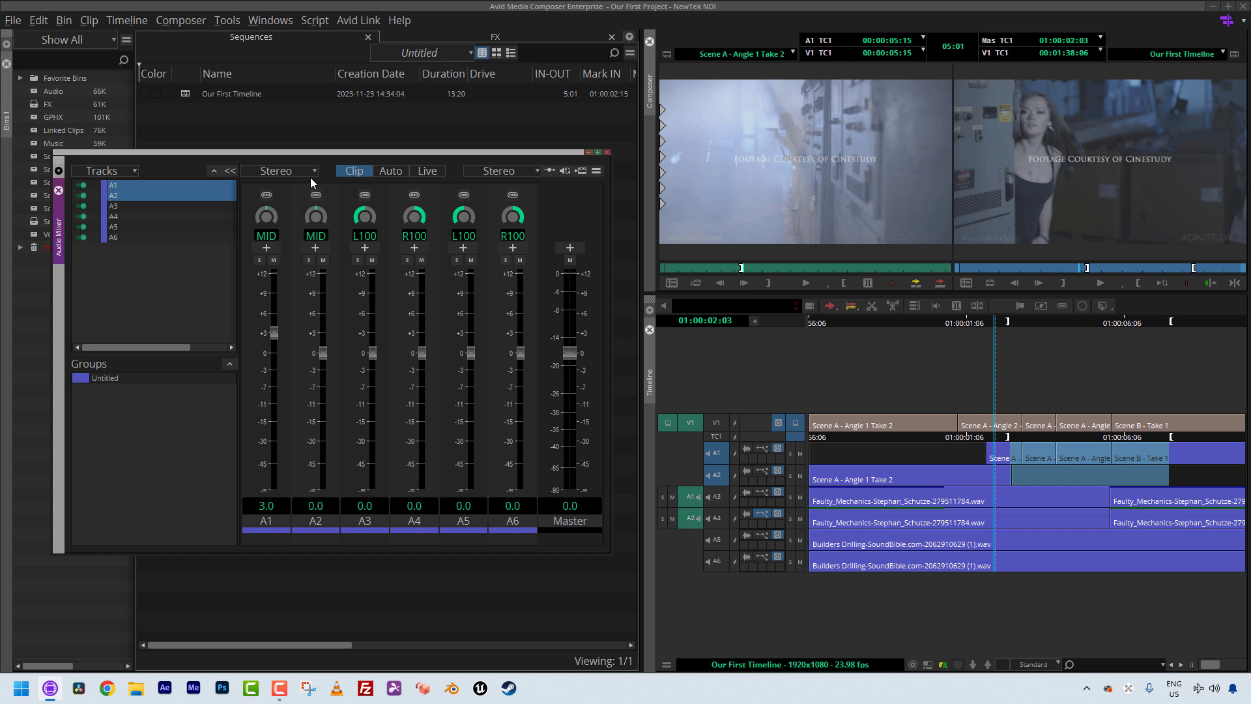
{"action": "left_click", "coordinate": [266, 194]}
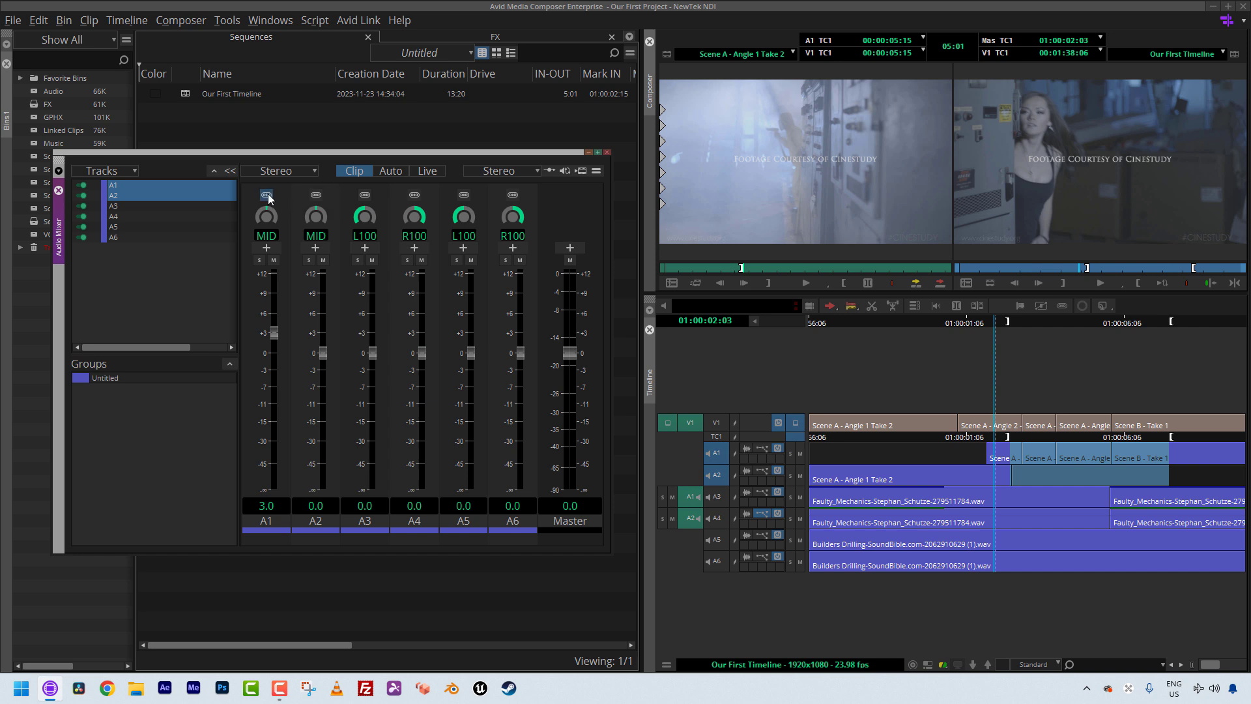
{"action": "left_click", "coordinate": [266, 194]}
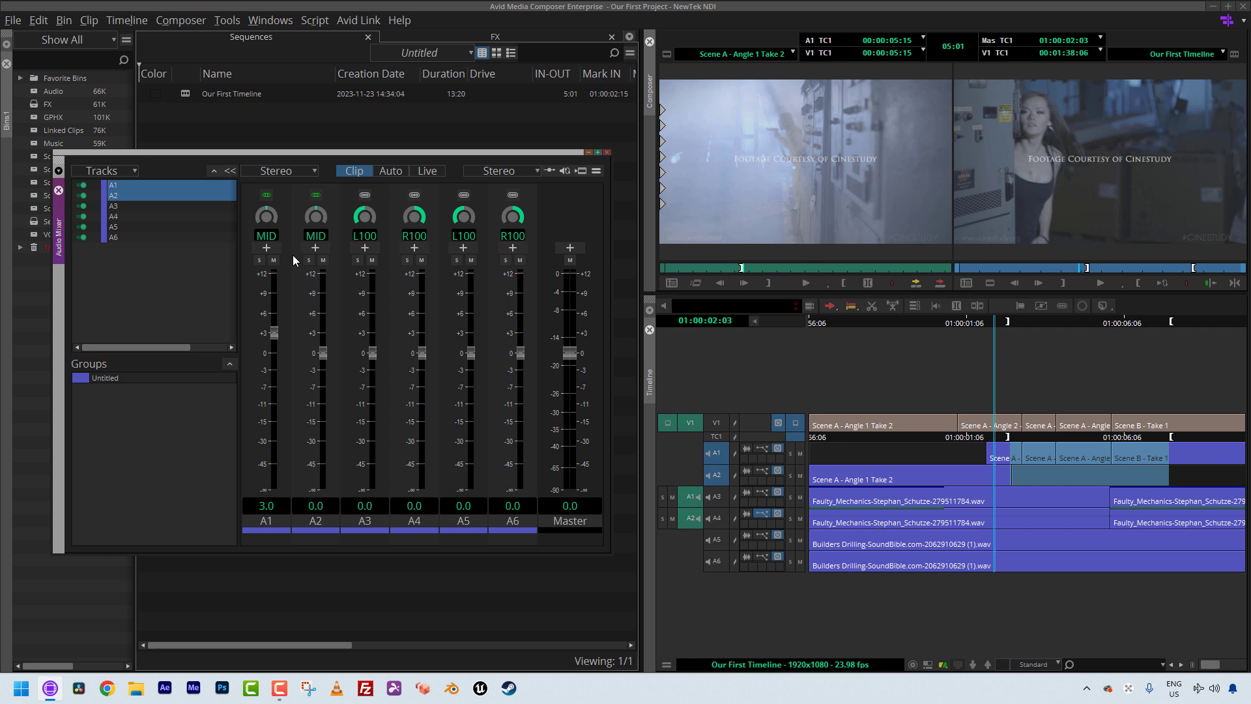
{"action": "mouse_move", "coordinate": [324, 354]}
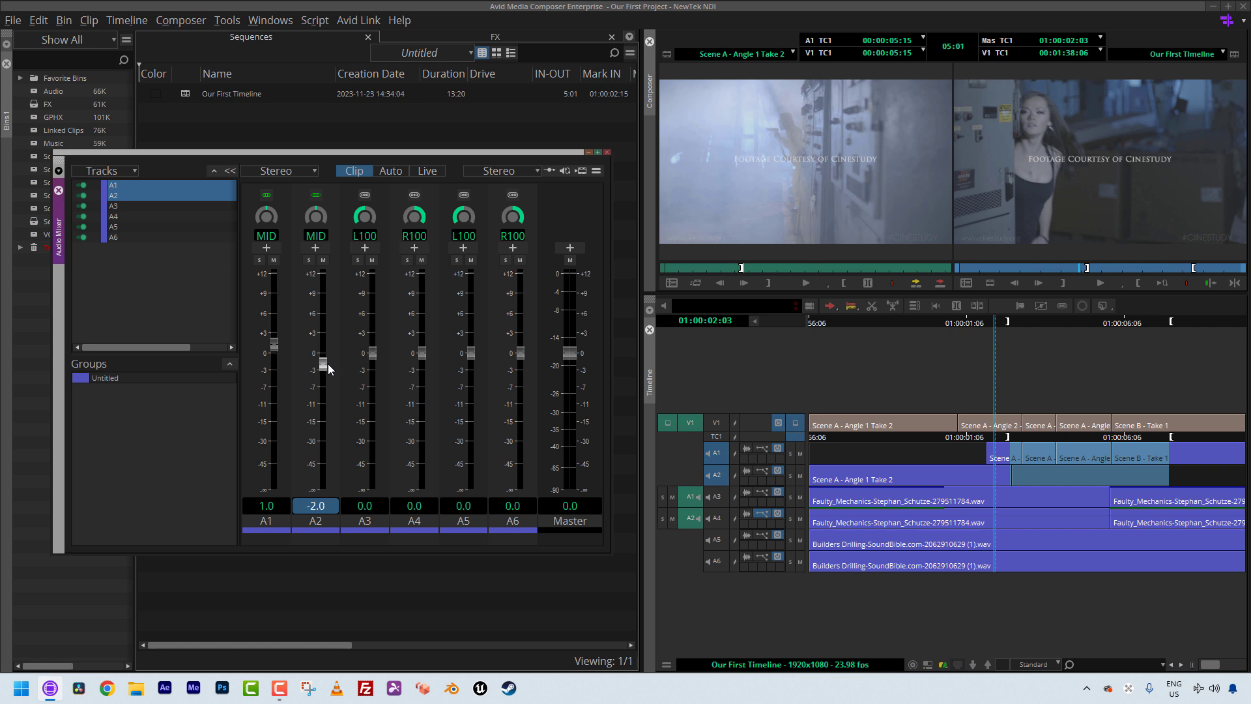
Step: Move the ganged A1/A2 faders to test, then set both to exactly 5.0 dB
{"action": "left_click_drag", "start_coordinate": [316, 351], "coordinate": [315, 383]}
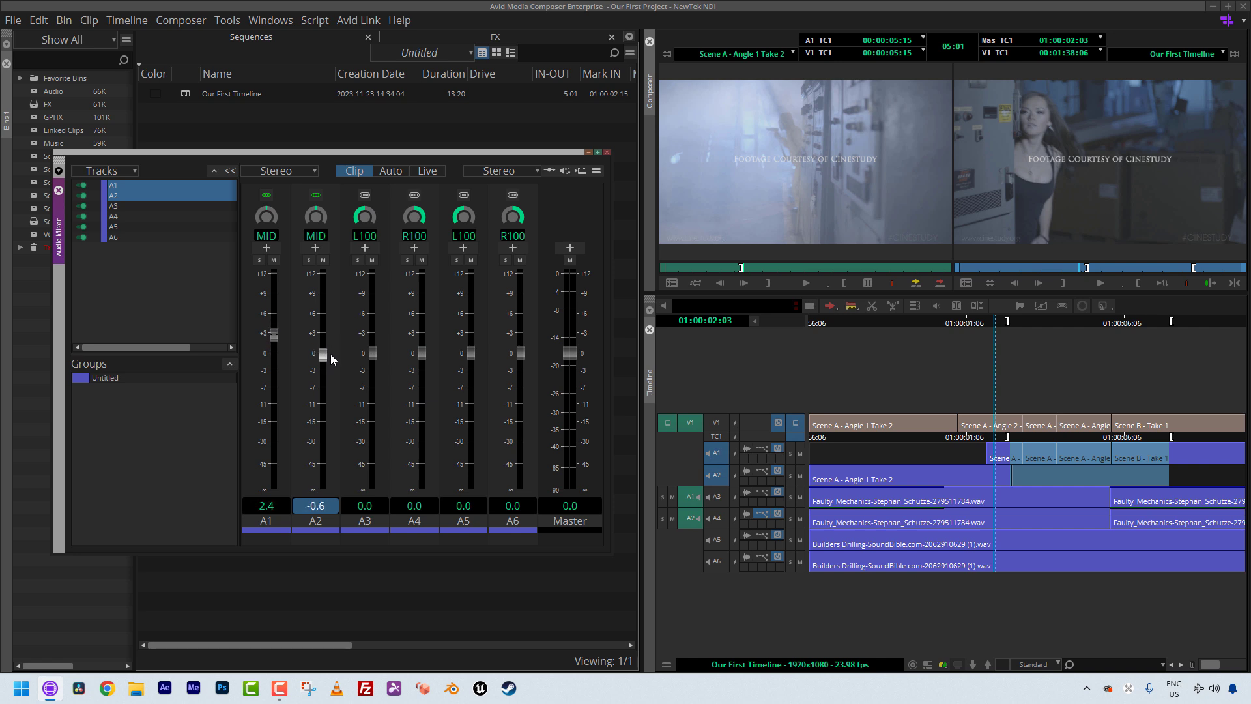
{"action": "left_click_drag", "start_coordinate": [316, 350], "coordinate": [316, 375]}
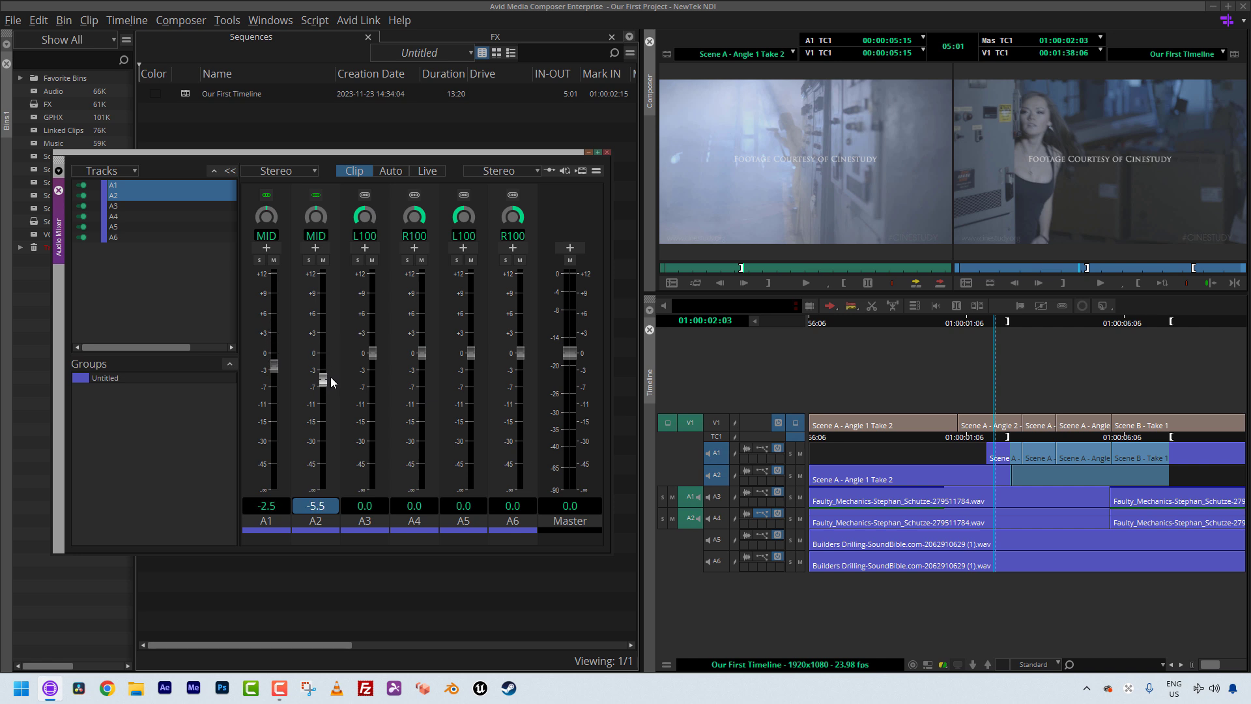
{"action": "left_click_drag", "start_coordinate": [316, 376], "coordinate": [315, 331]}
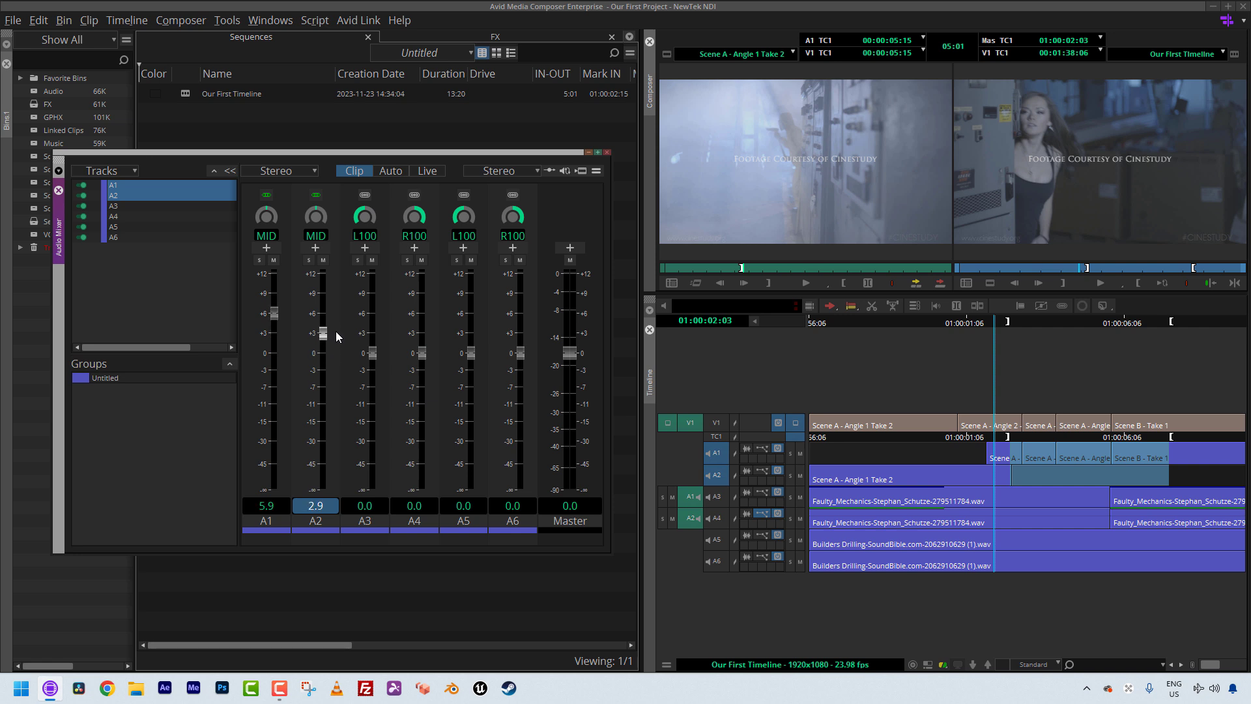
{"action": "left_click_drag", "start_coordinate": [315, 334], "coordinate": [316, 351]}
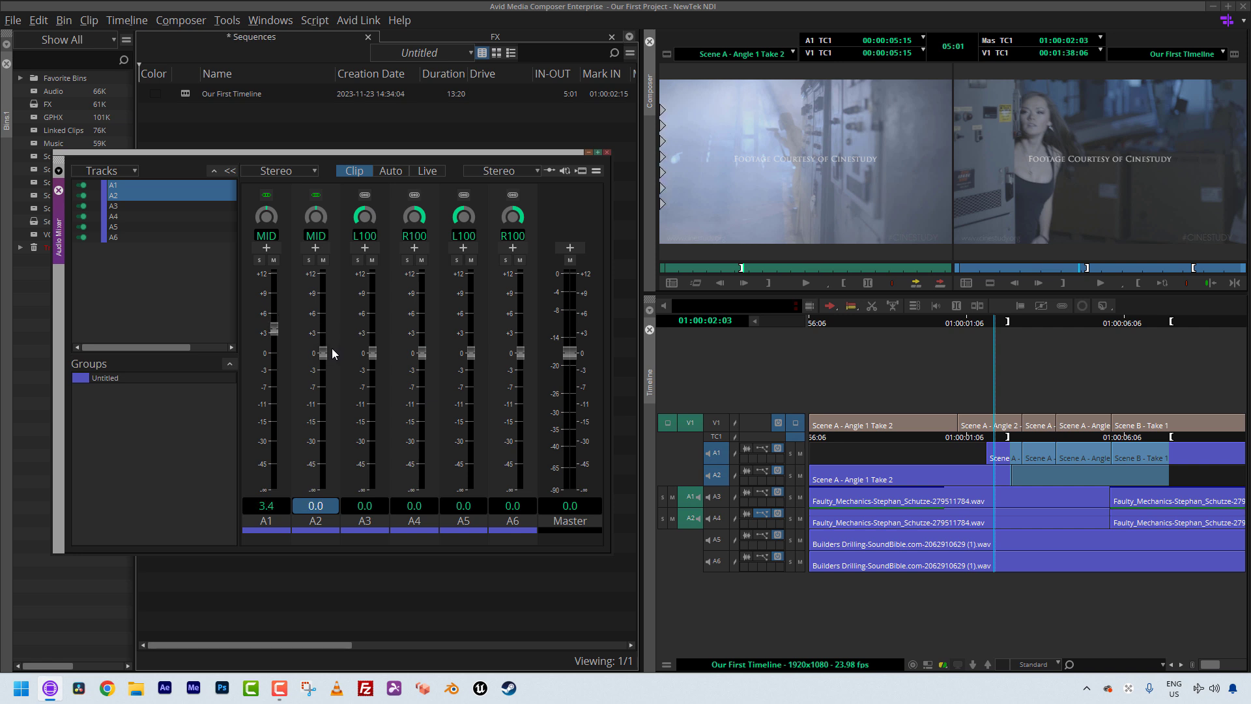
{"action": "left_click", "coordinate": [463, 521]}
{"action": "type", "text": "5"}
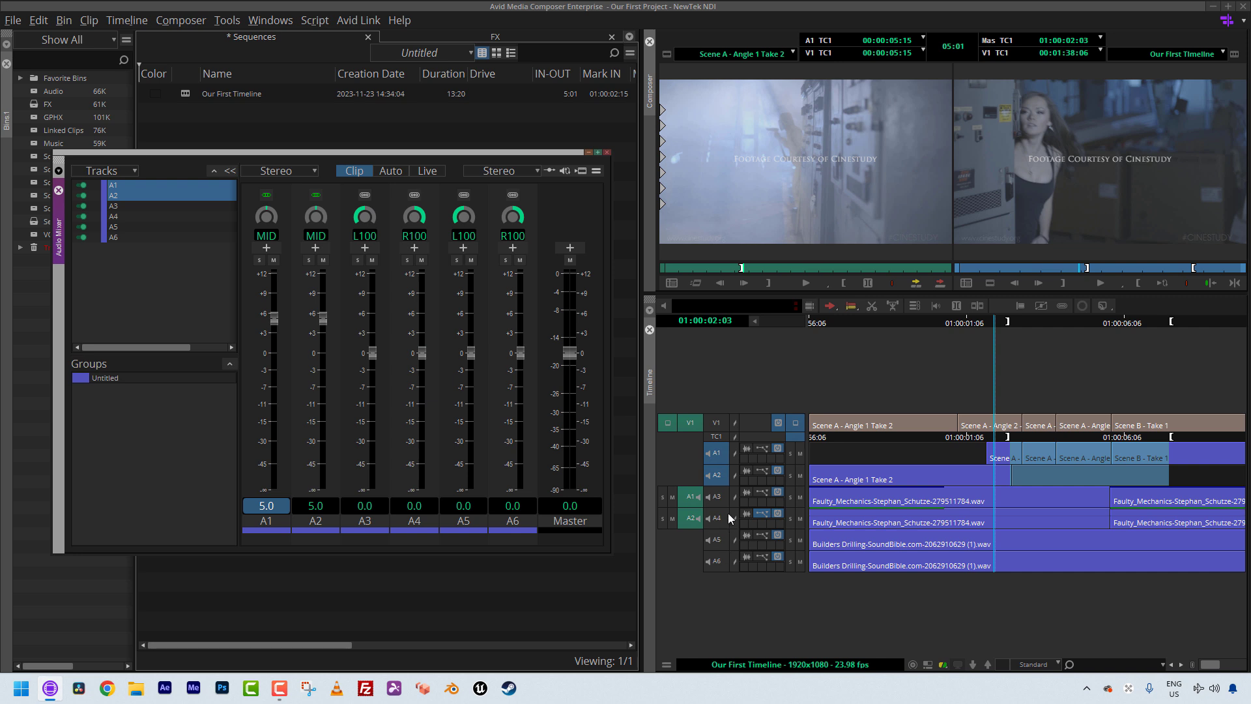
{"action": "mouse_move", "coordinate": [325, 208]}
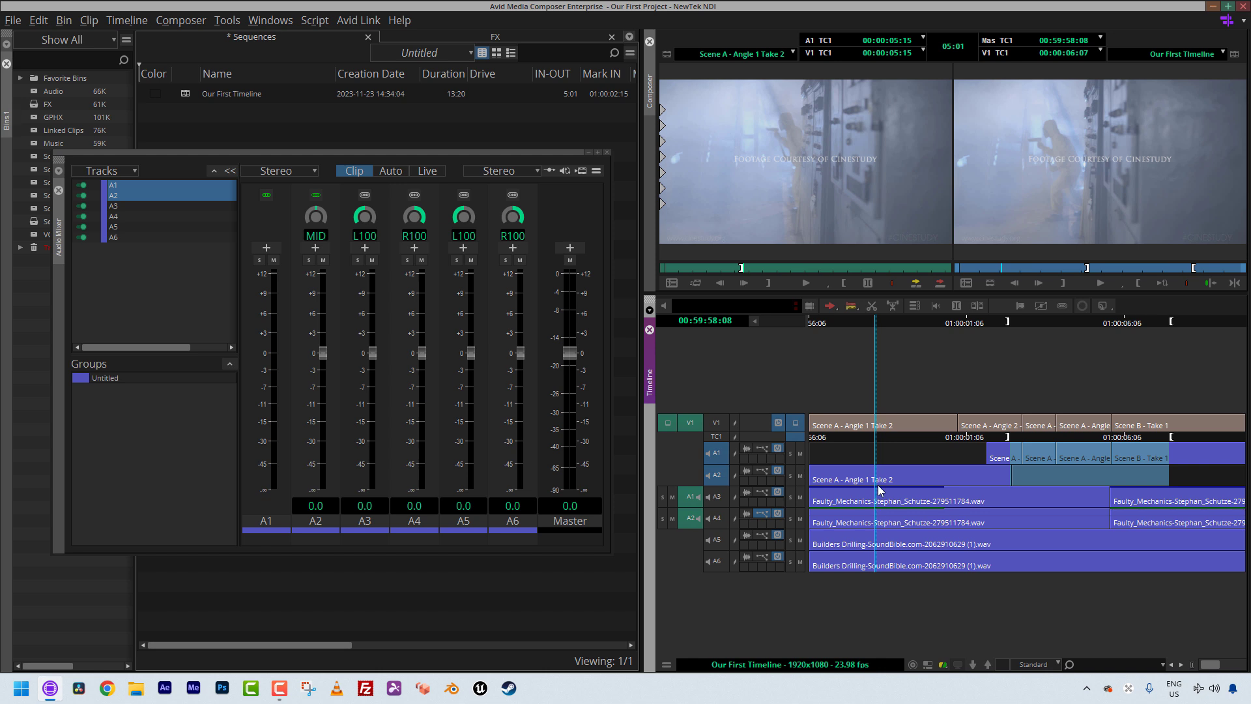
Step: Play the sequence and lower the ganged A3–A6 tracks together to -29.1 dB
{"action": "left_click", "coordinate": [1100, 283]}
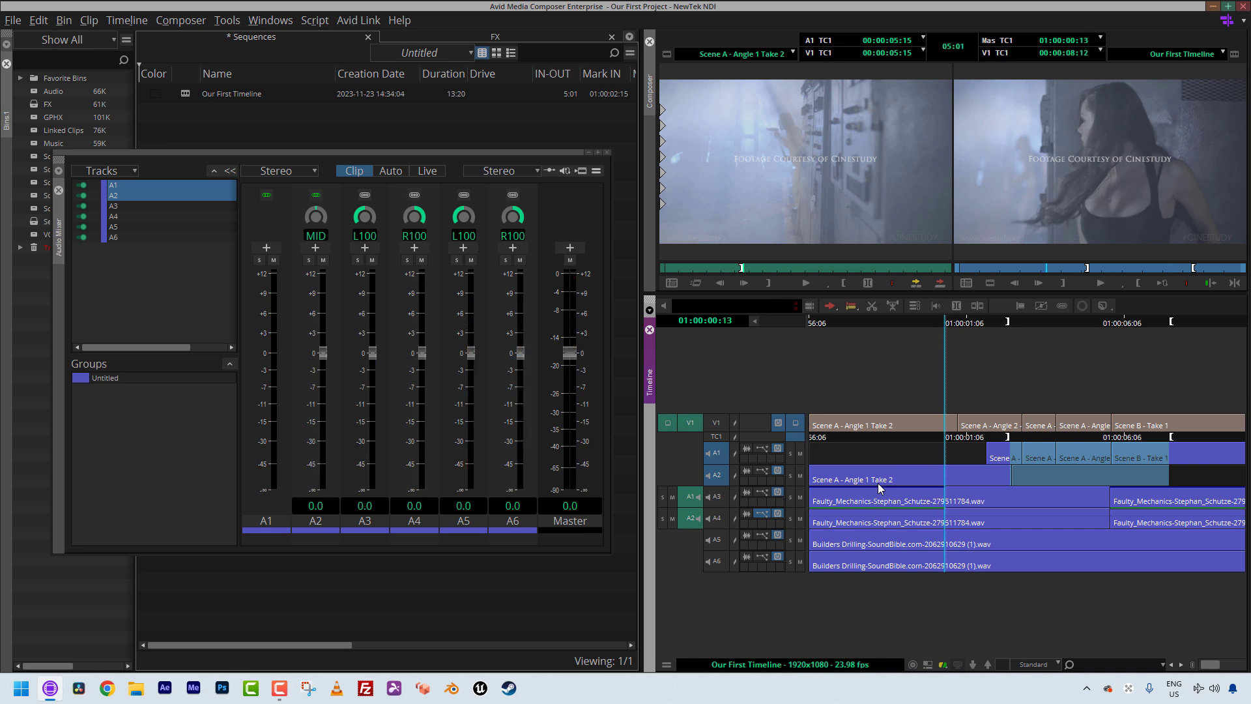
{"action": "mouse_move", "coordinate": [838, 484]}
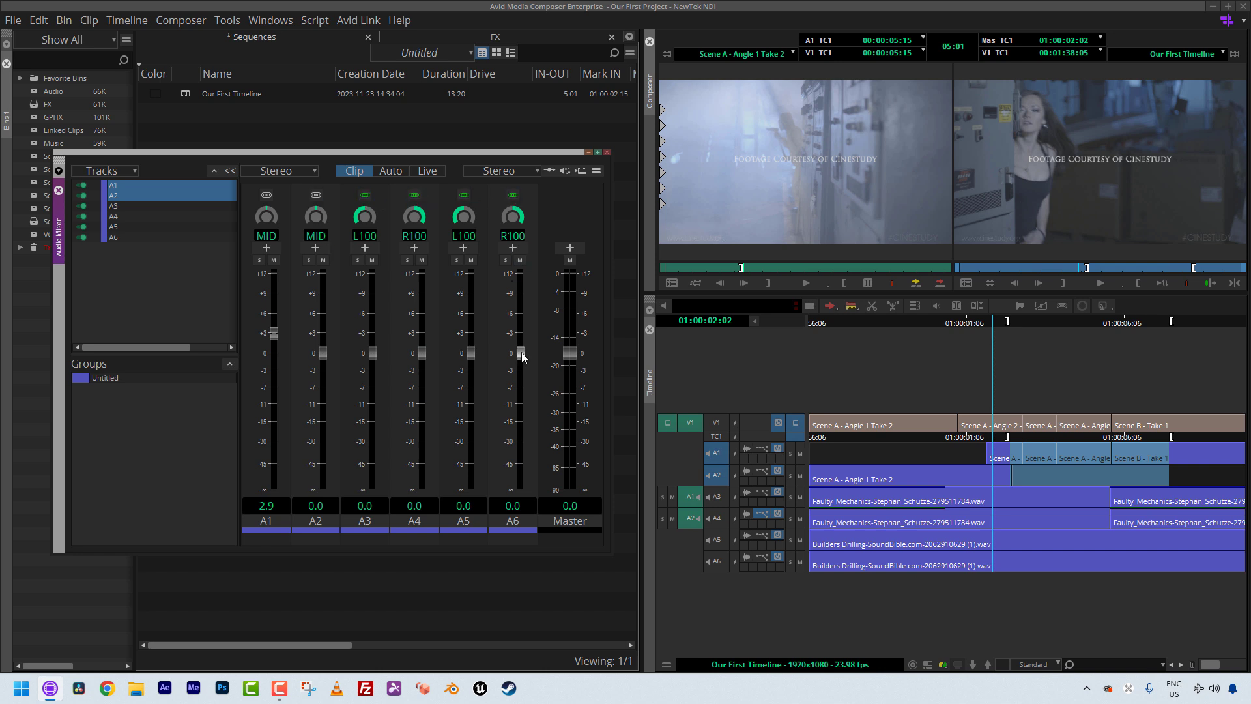
{"action": "left_click_drag", "start_coordinate": [523, 354], "coordinate": [522, 407]}
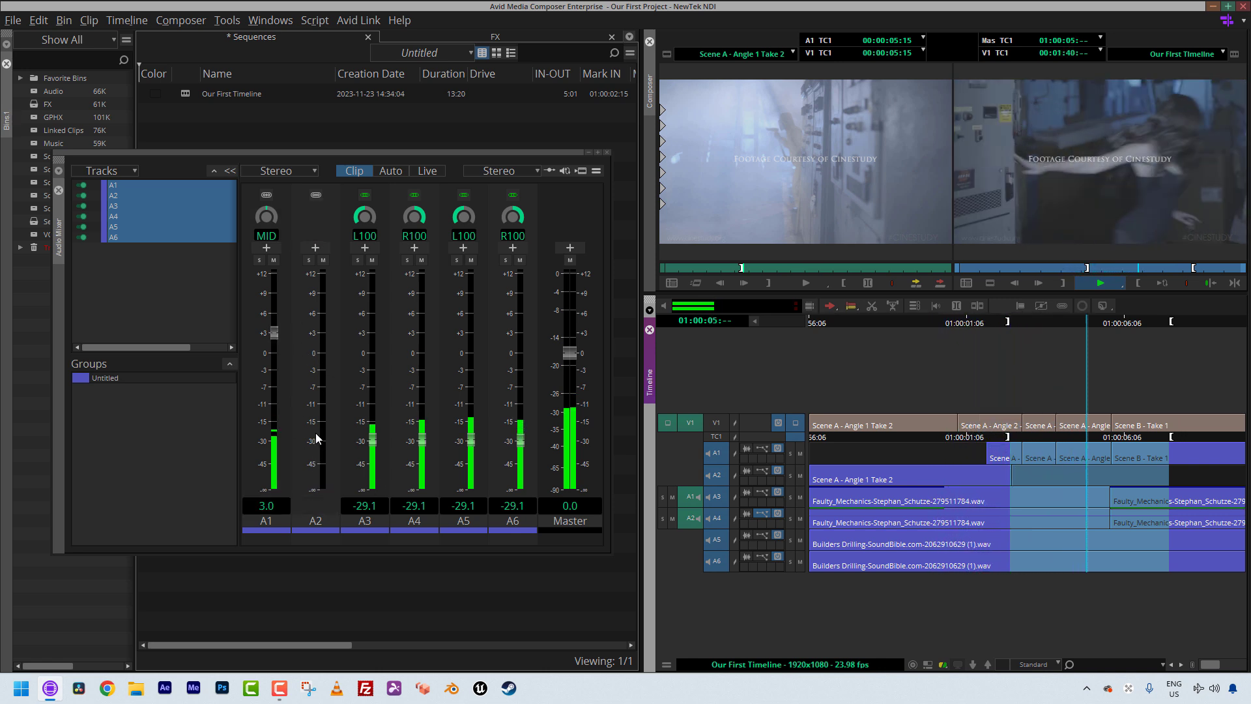
Step: Stop playback and set the ganged A3–A6 tracks to -11.0 dB, then fine-tune lower
{"action": "left_click", "coordinate": [1101, 283]}
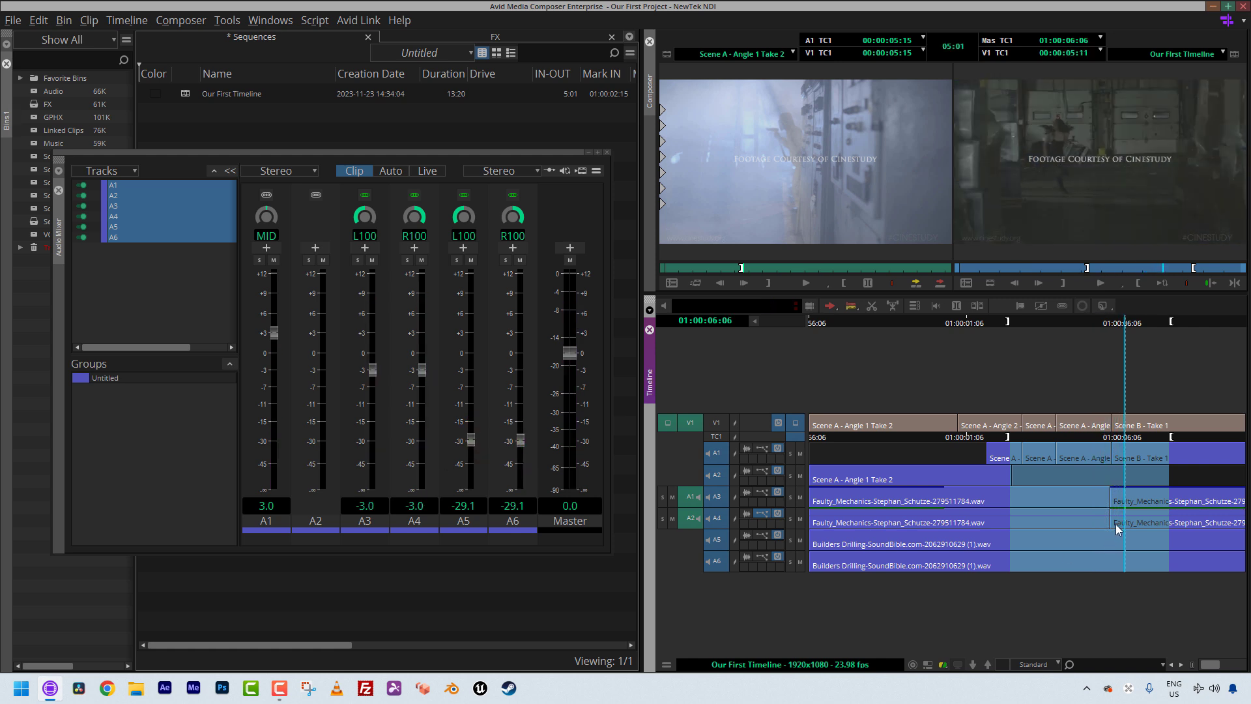
{"action": "mouse_move", "coordinate": [1087, 523]}
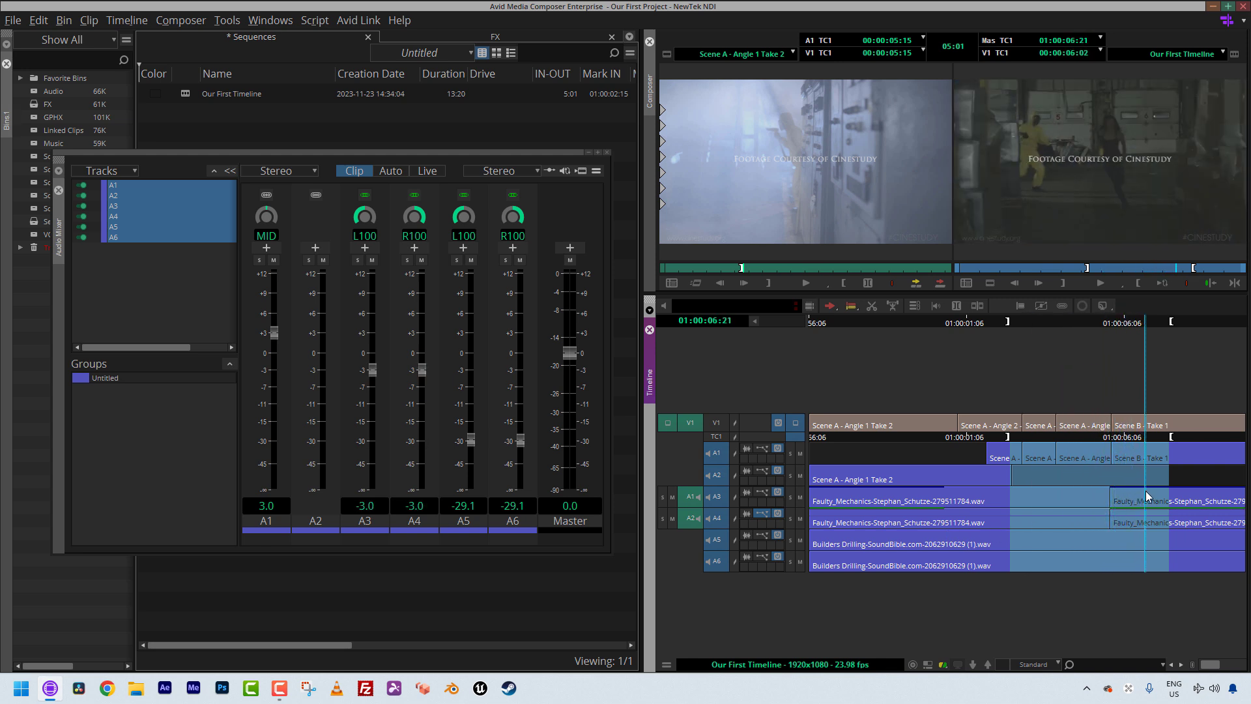
{"action": "left_click", "coordinate": [414, 506]}
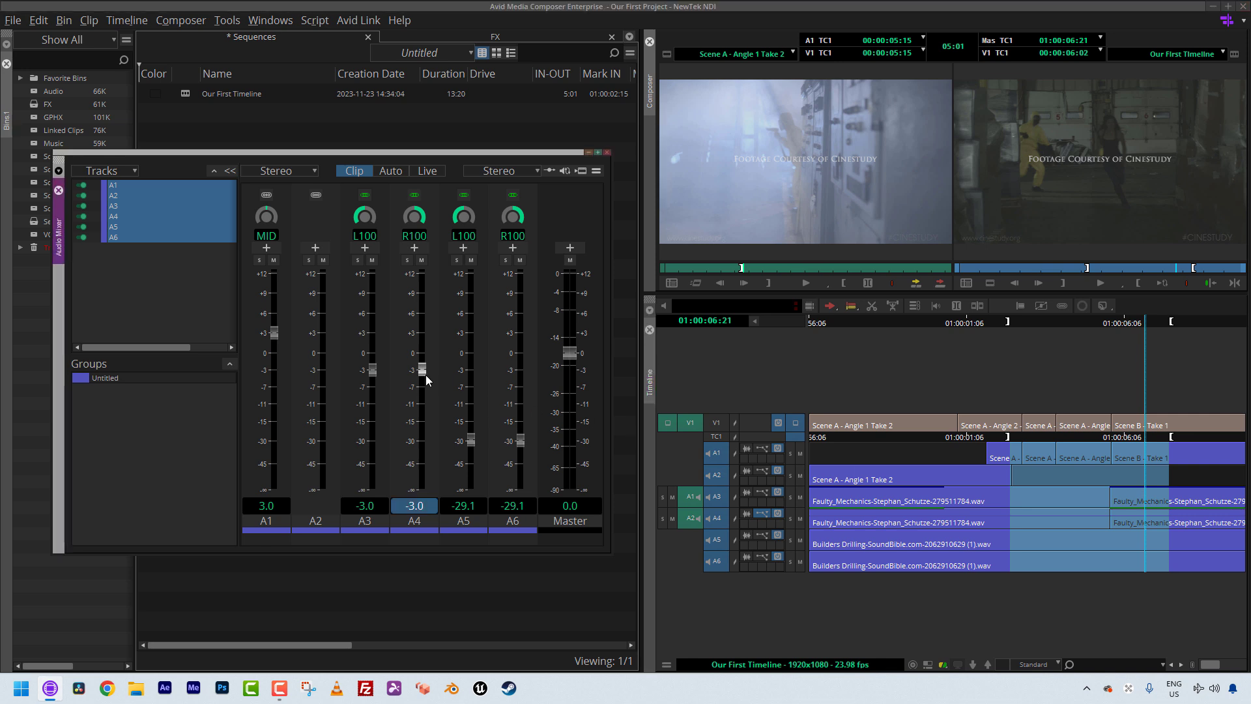
{"action": "left_click_drag", "start_coordinate": [414, 376], "coordinate": [414, 379]}
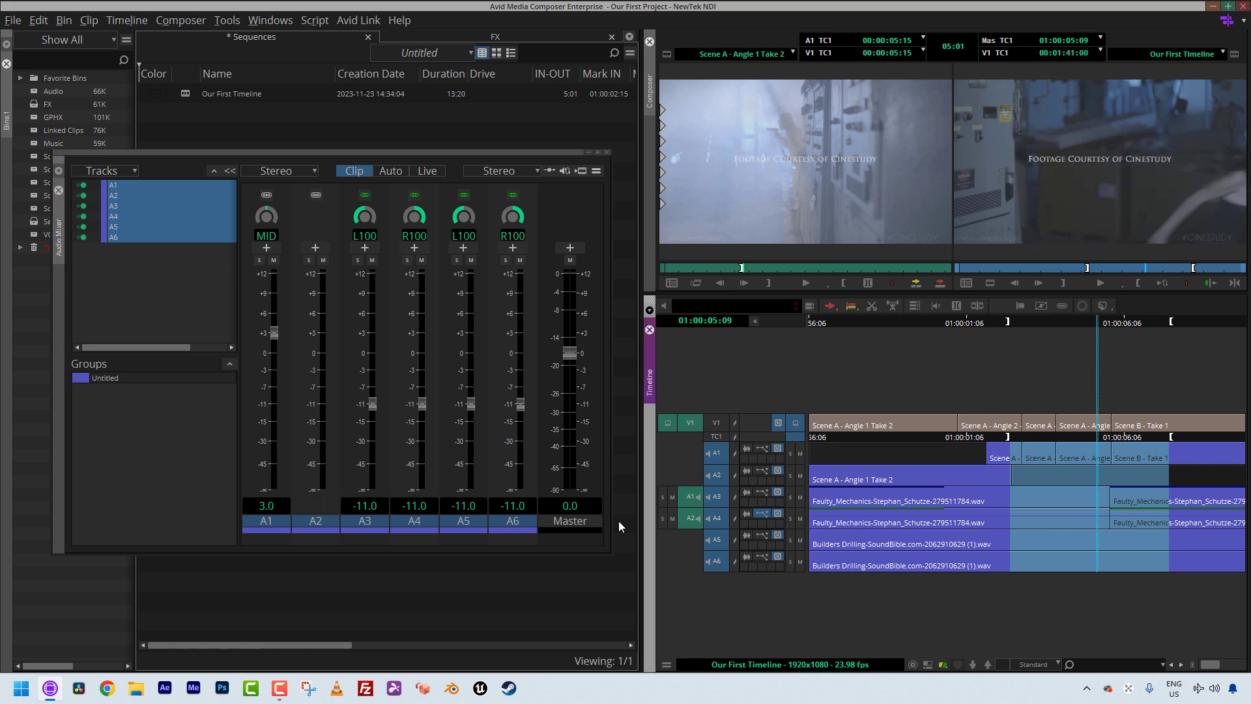
{"action": "left_click_drag", "start_coordinate": [519, 353], "coordinate": [519, 446]}
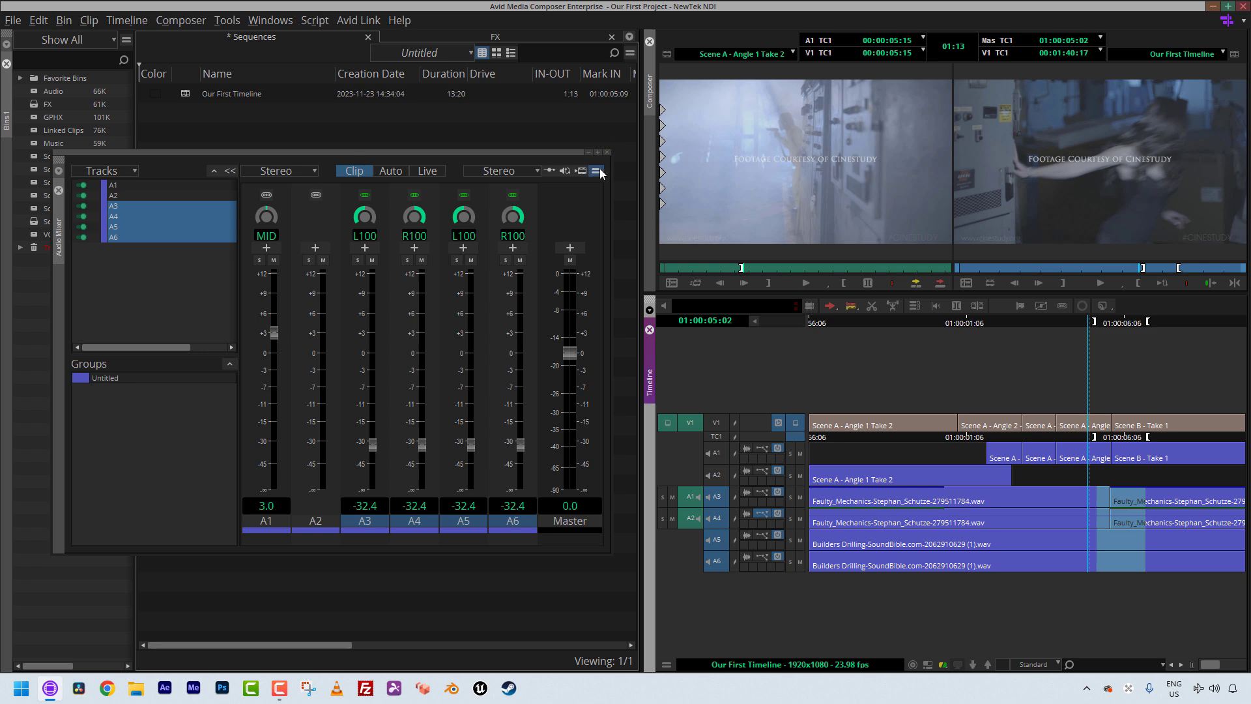
{"action": "left_click", "coordinate": [596, 171]}
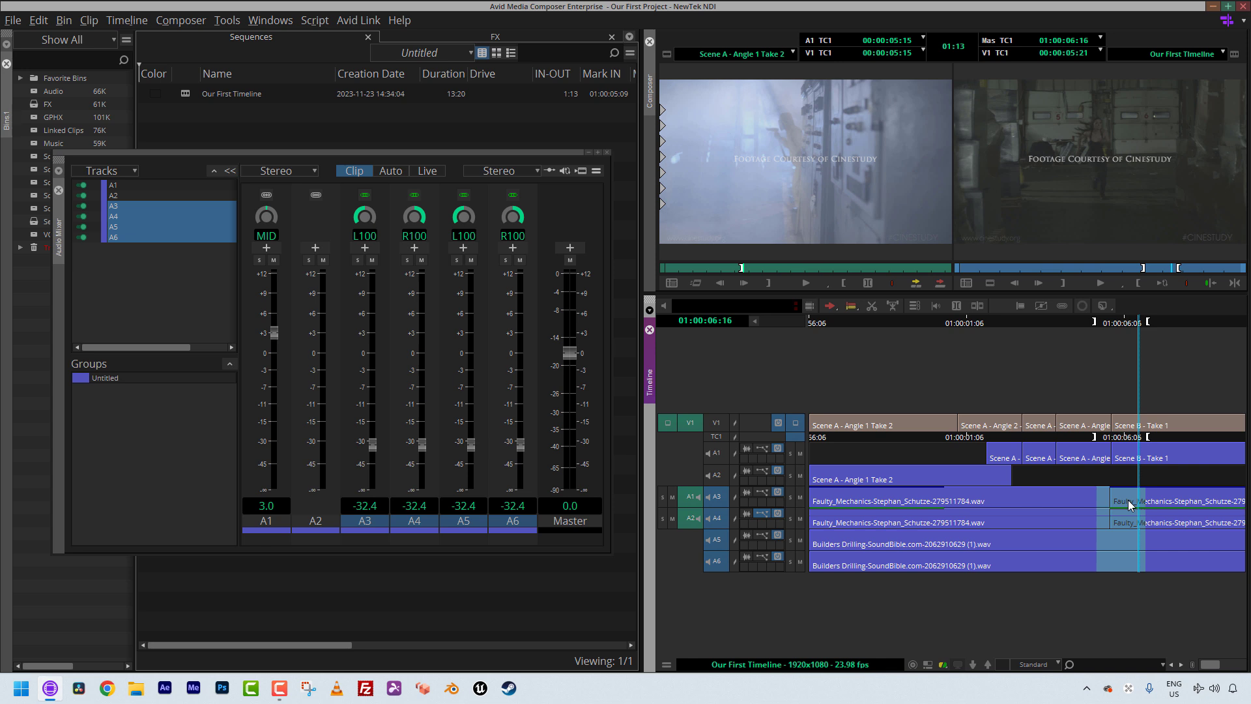
{"action": "mouse_move", "coordinate": [368, 196]}
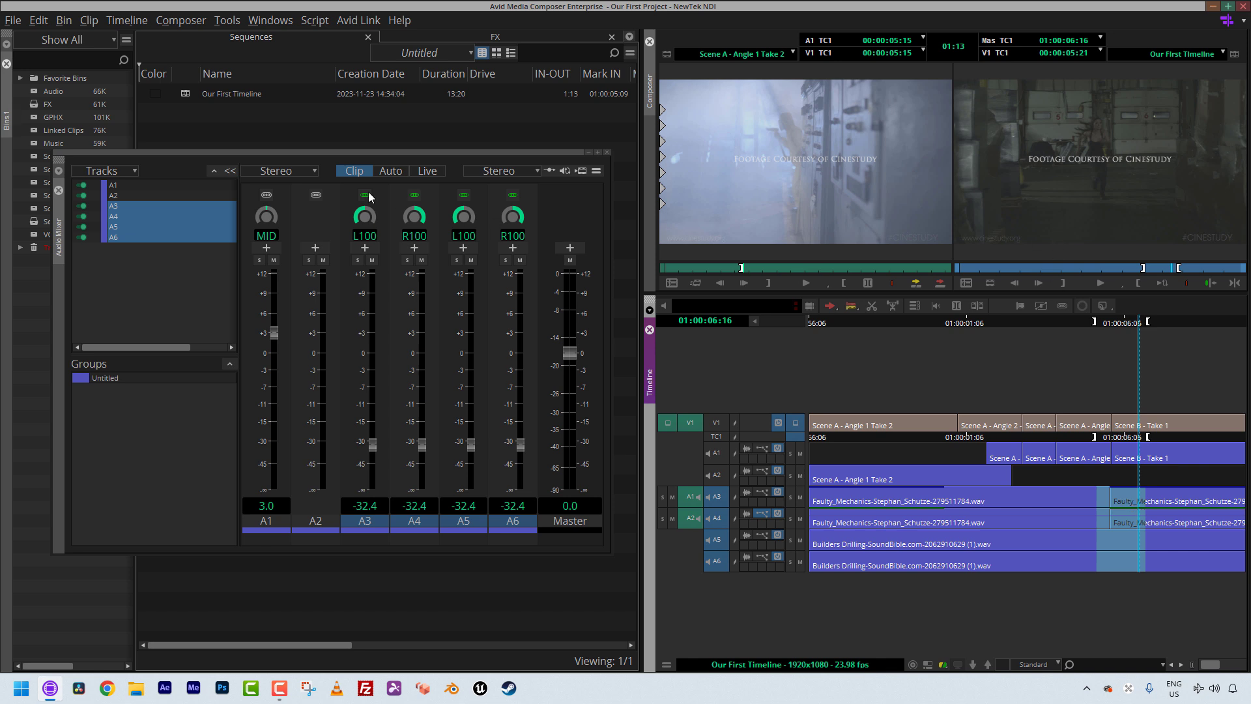
{"action": "mouse_move", "coordinate": [561, 378]}
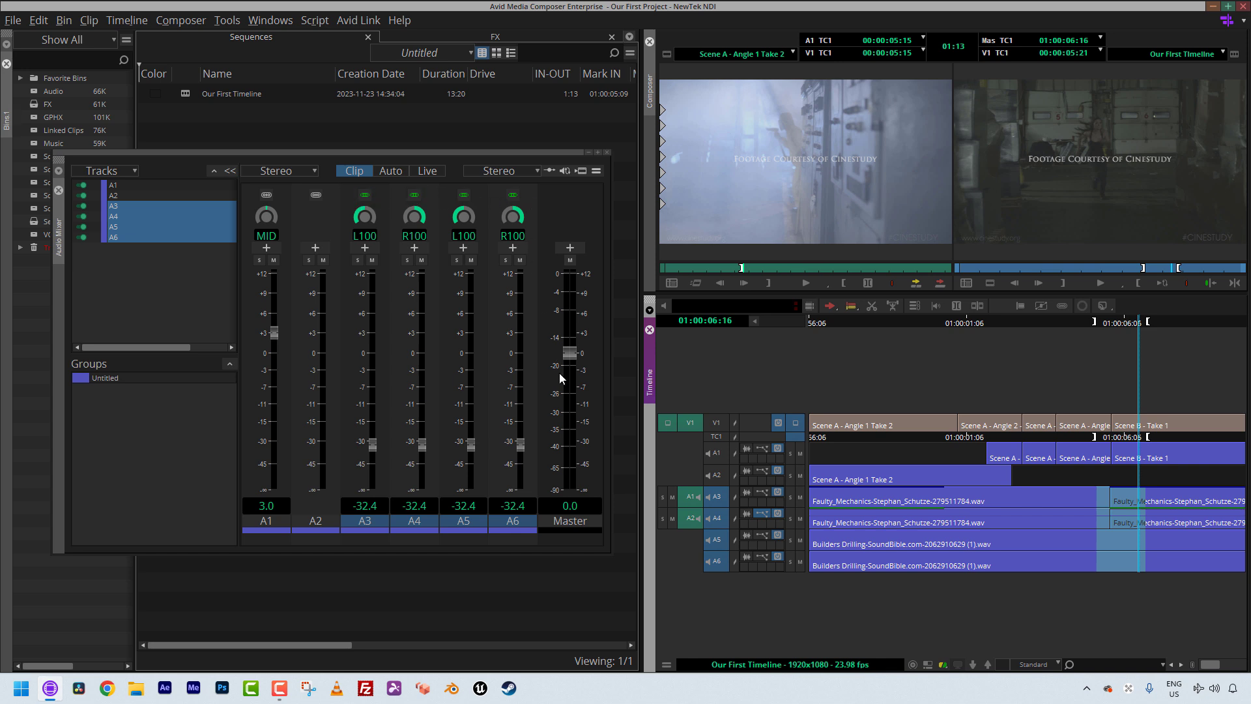
{"action": "mouse_move", "coordinate": [610, 578]}
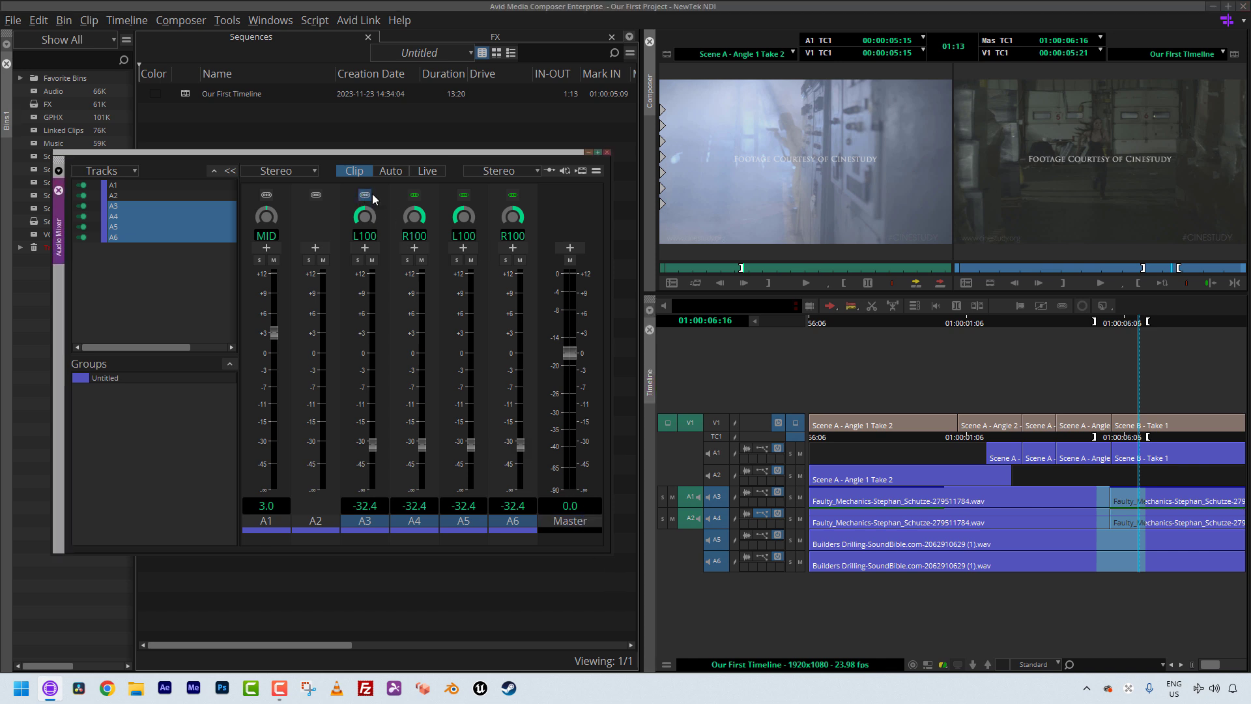
Step: Reposition the Audio Mixer and select tracks A5 and A6 in its track list
{"action": "left_click", "coordinate": [513, 194]}
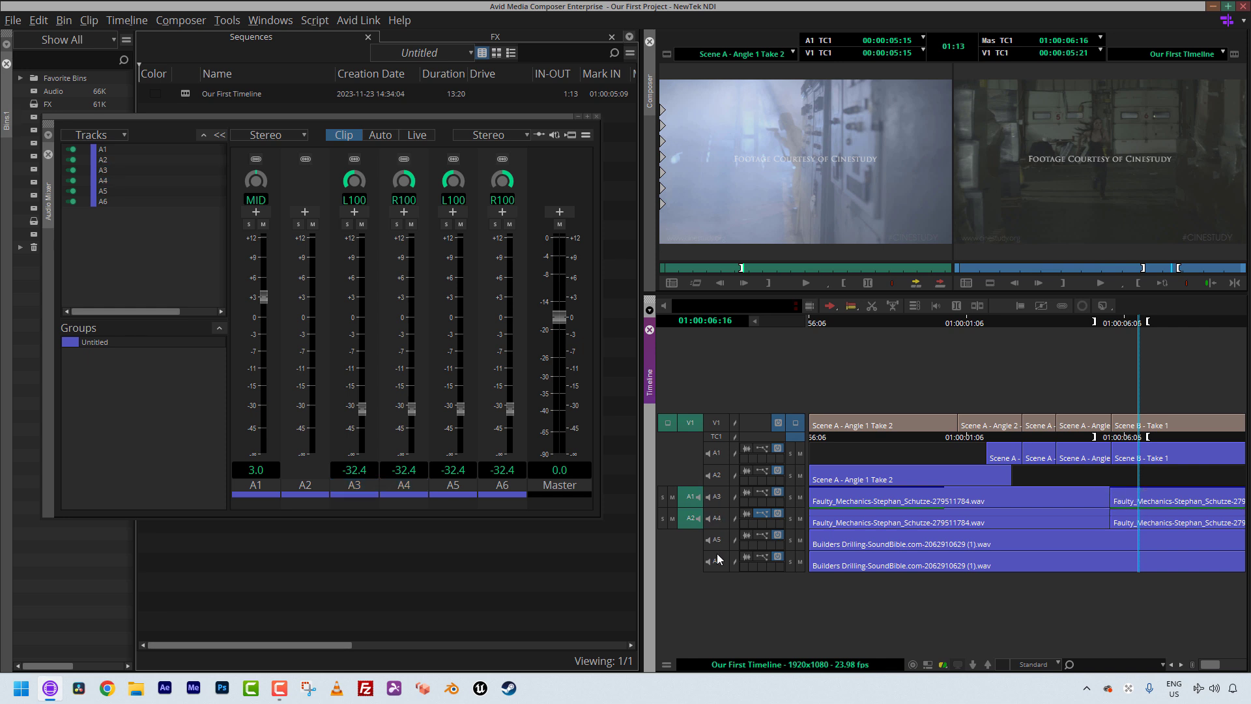
{"action": "left_click", "coordinate": [105, 195]}
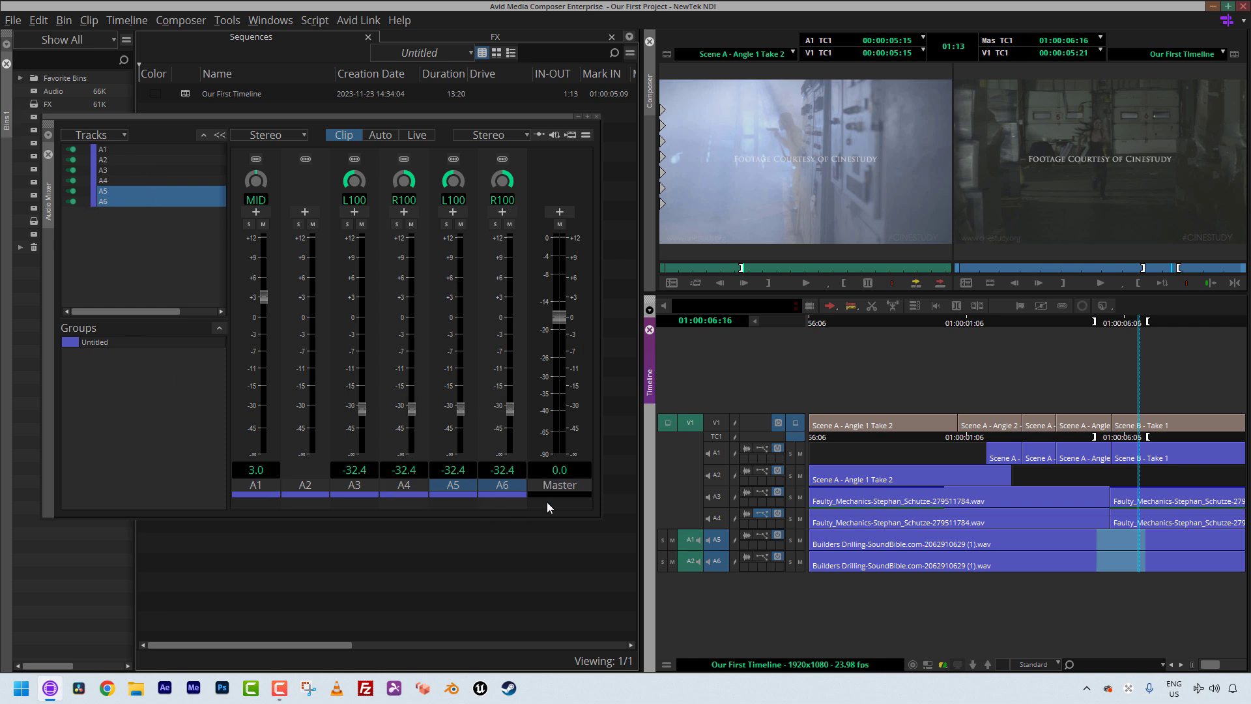
{"action": "mouse_move", "coordinate": [813, 566]}
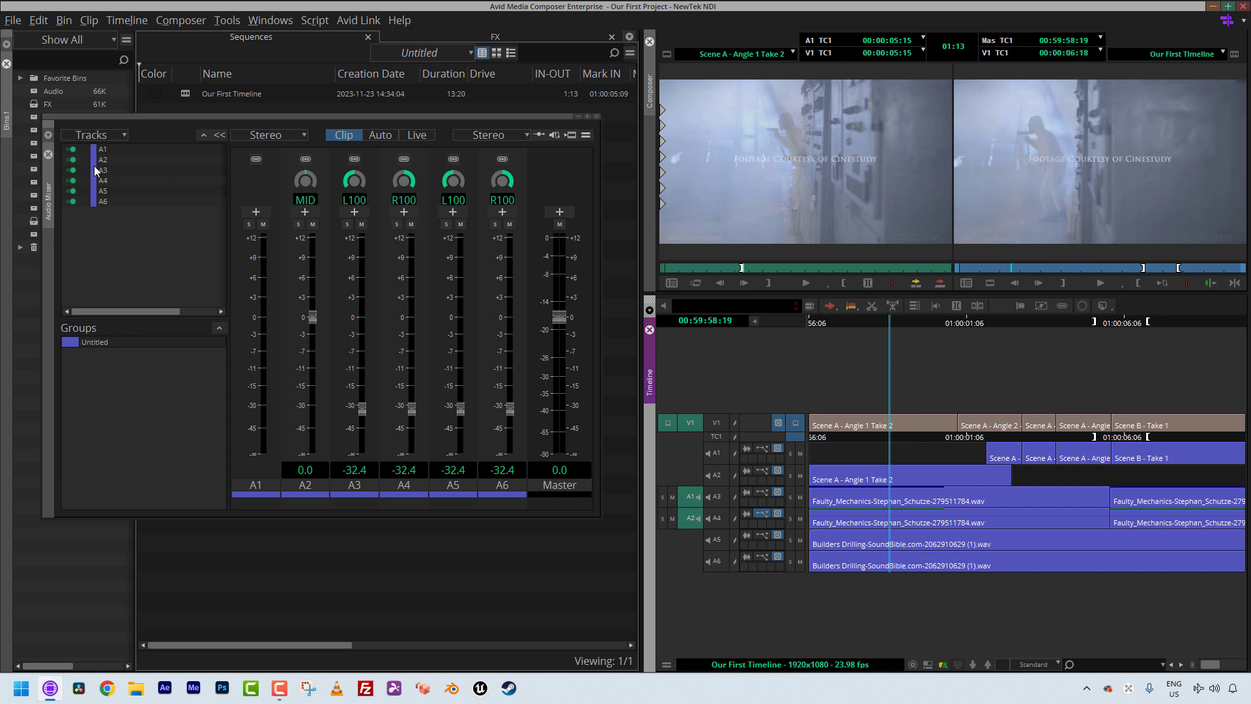
{"action": "mouse_move", "coordinate": [70, 243]}
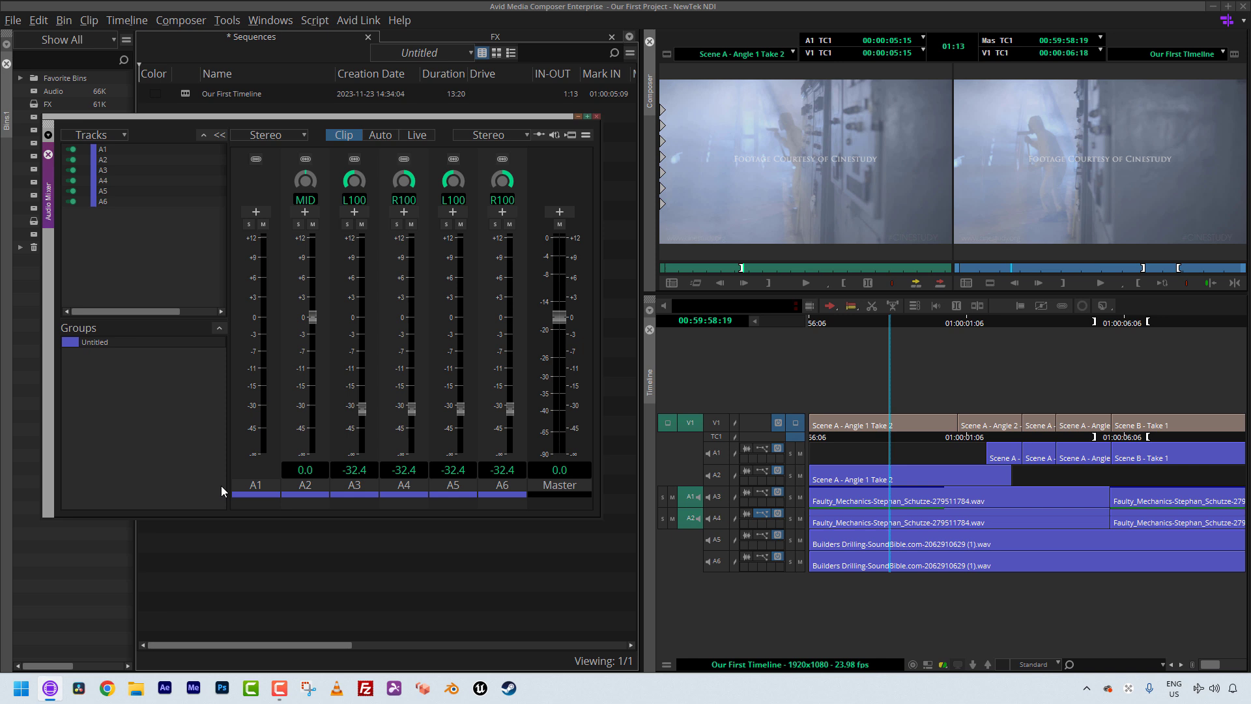
{"action": "mouse_move", "coordinate": [1000, 467]}
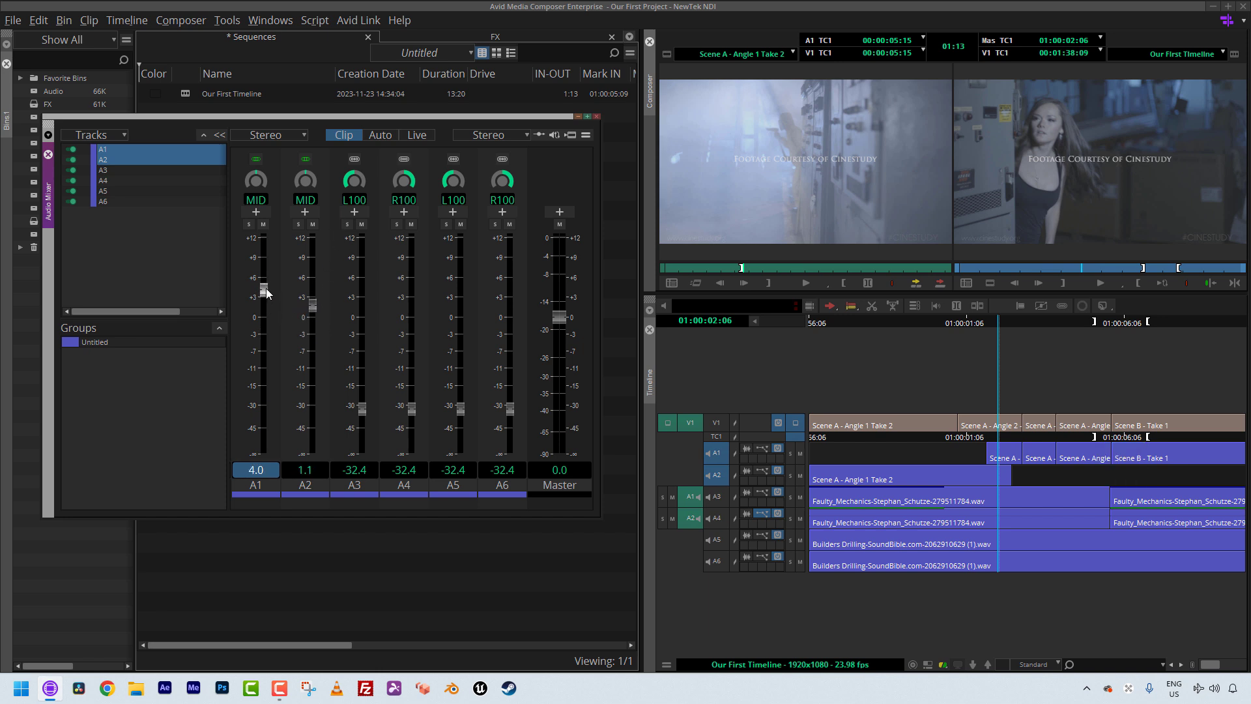
Step: Lower A1 and A2 together to 3.0 and 0.1, then reach A3's gang choices
{"action": "left_click_drag", "start_coordinate": [259, 287], "coordinate": [259, 312]}
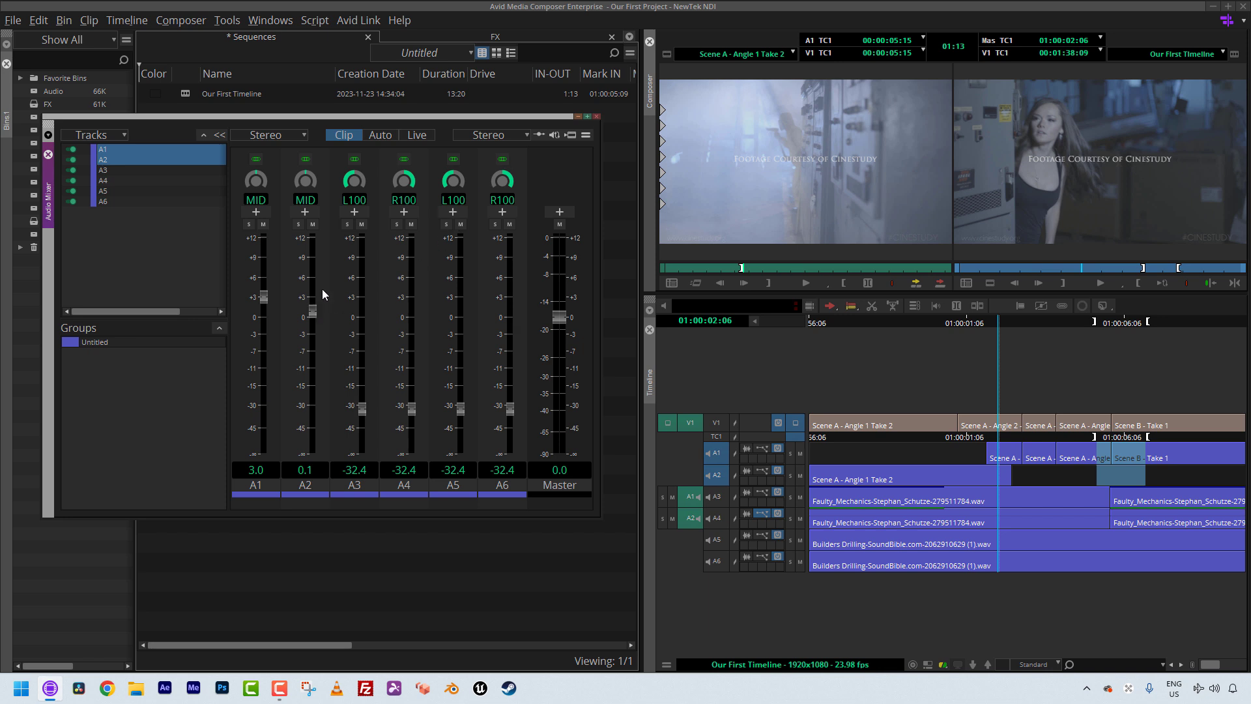
{"action": "mouse_move", "coordinate": [326, 276]}
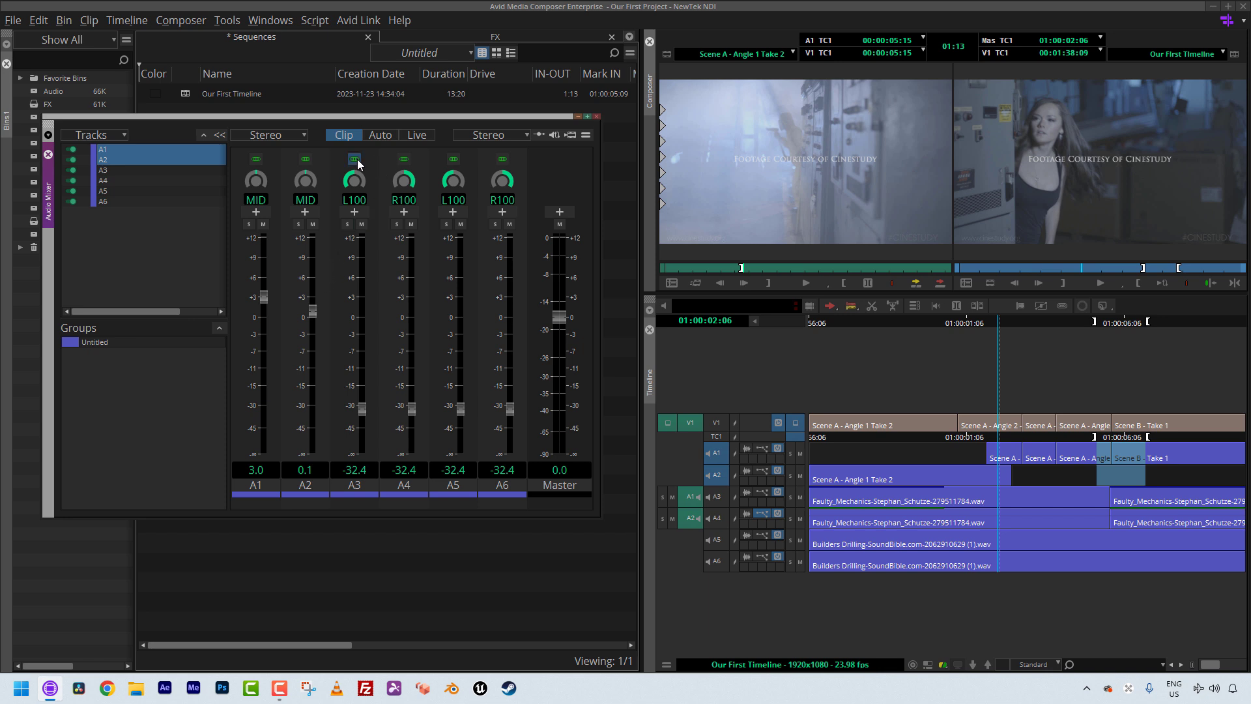
{"action": "left_click", "coordinate": [355, 158]}
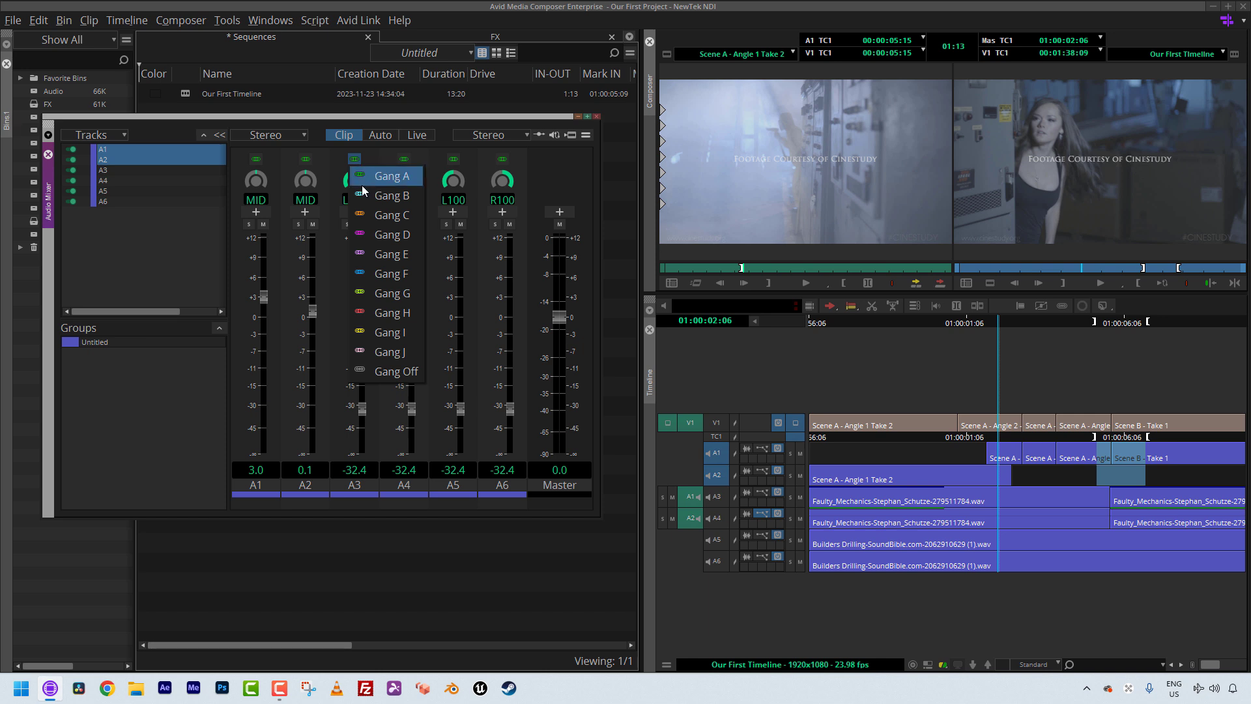
{"action": "mouse_move", "coordinate": [368, 196]}
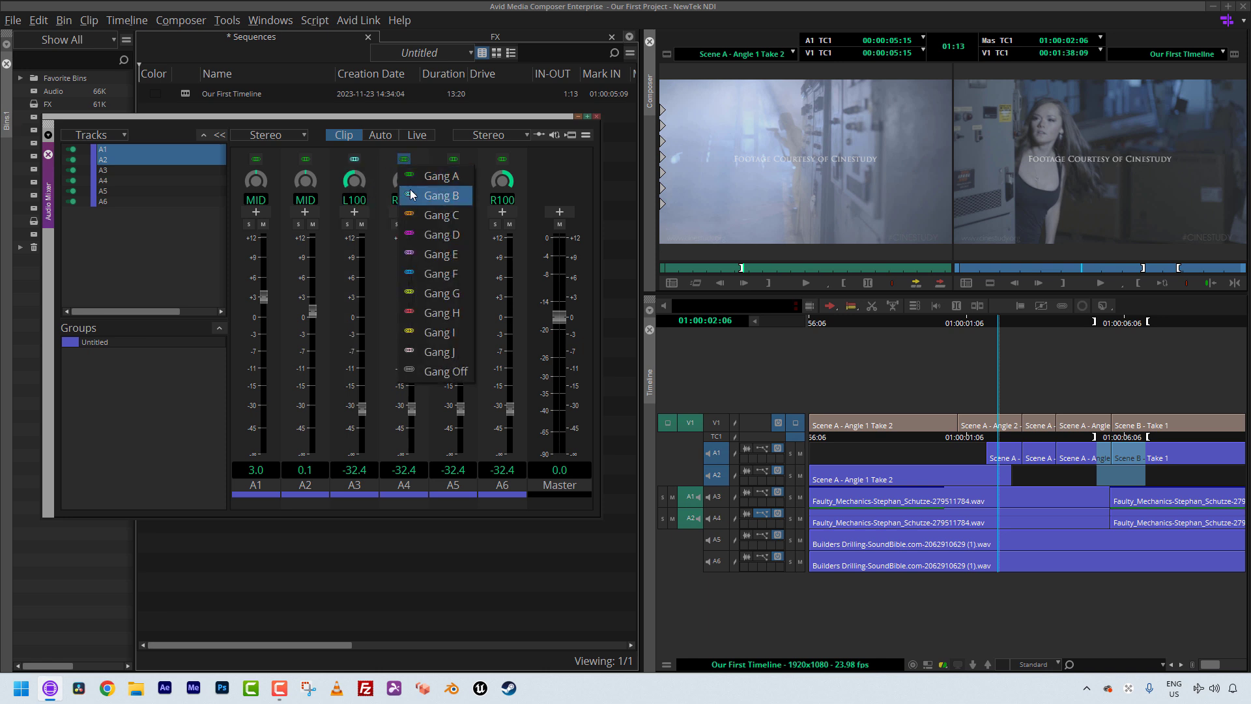
Step: Assign A4 to the shared gang and raise the ganged A3–A6 levels toward 0.0
{"action": "left_click", "coordinate": [442, 196]}
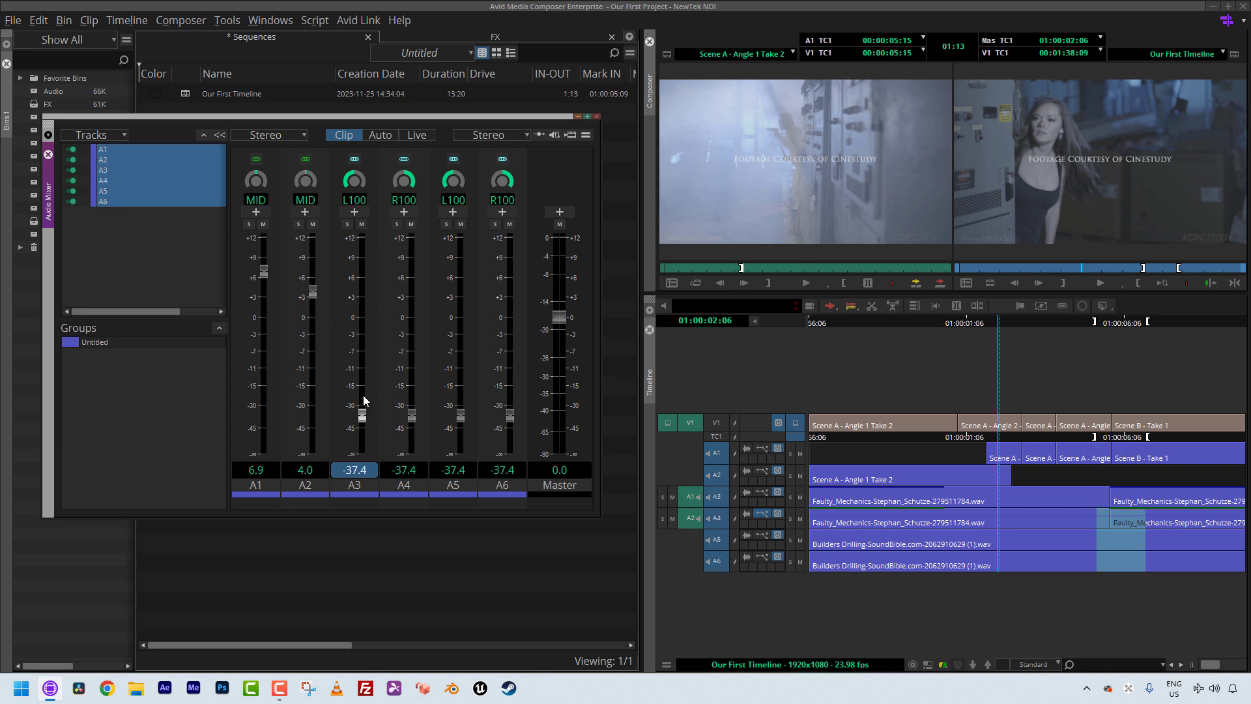
{"action": "left_click_drag", "start_coordinate": [353, 422], "coordinate": [353, 396]}
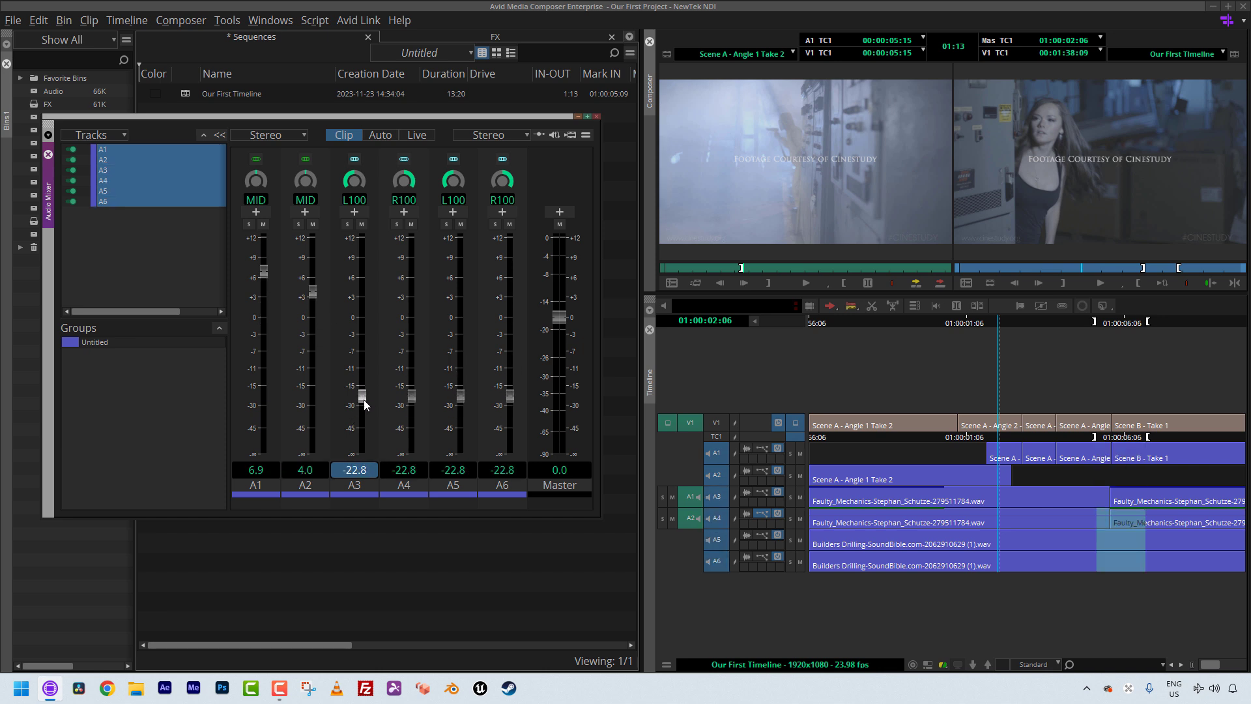
{"action": "left_click_drag", "start_coordinate": [364, 404], "coordinate": [365, 365]}
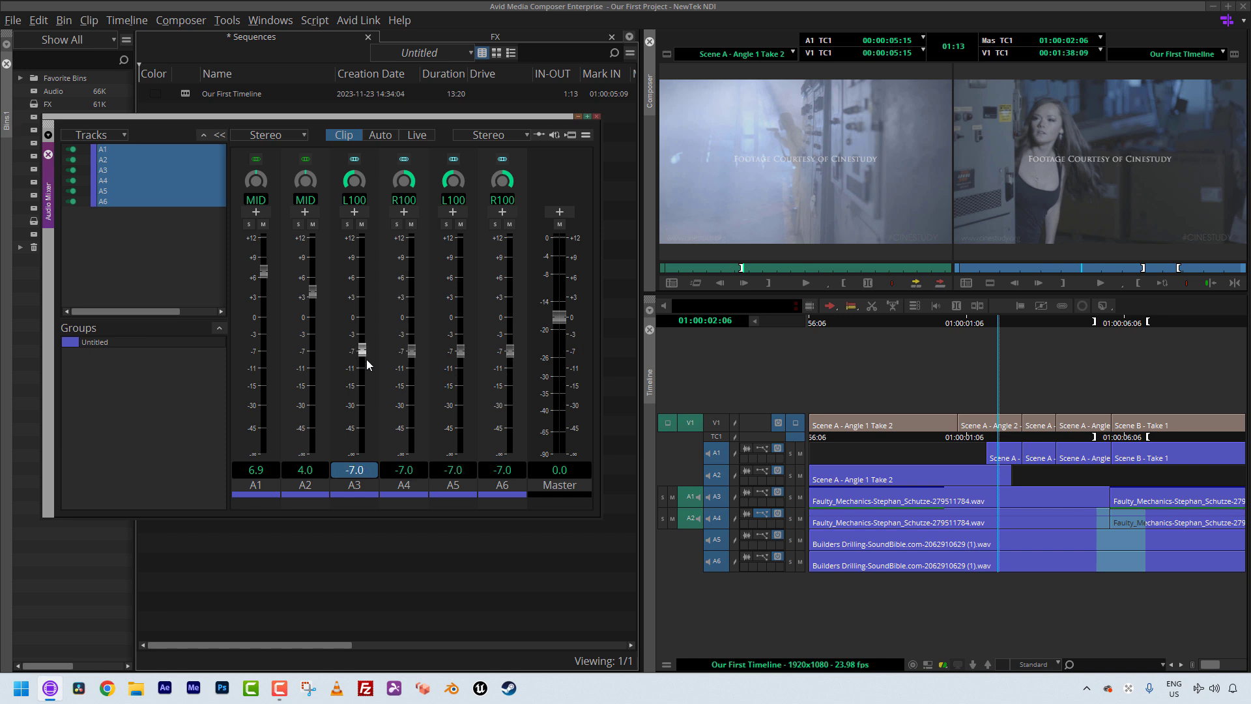
{"action": "left_click_drag", "start_coordinate": [355, 353], "coordinate": [354, 381]}
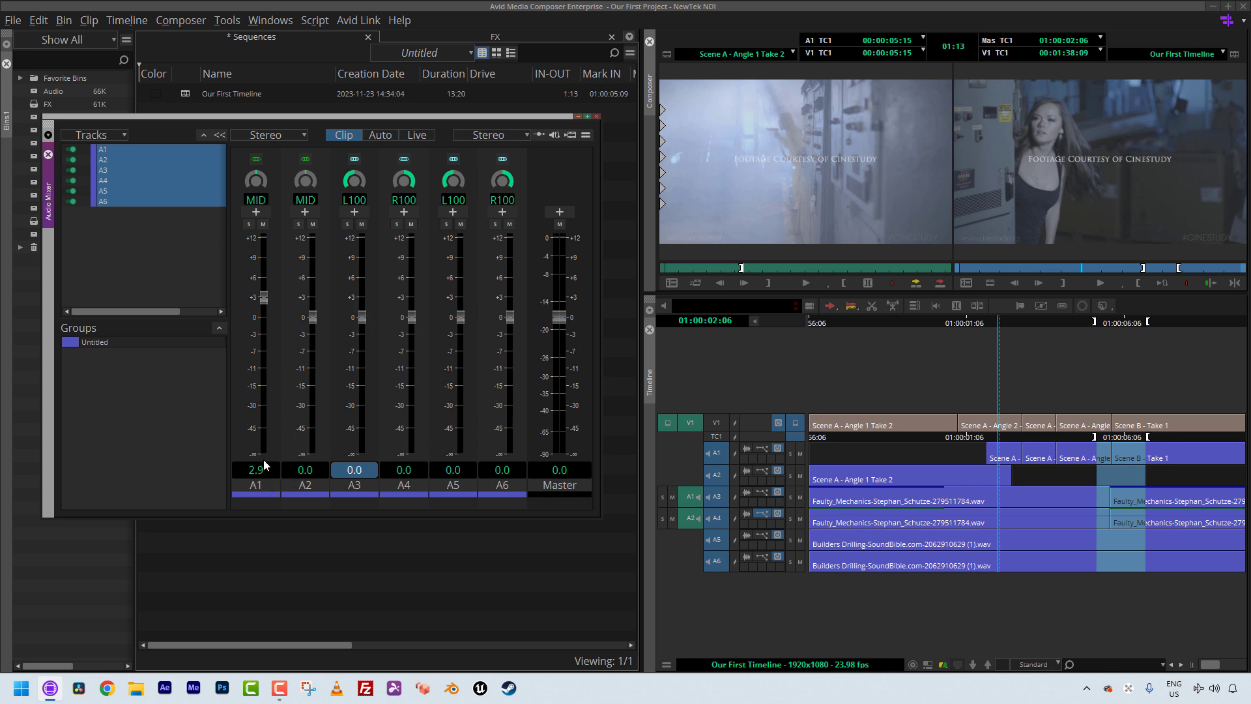
{"action": "mouse_move", "coordinate": [286, 175]}
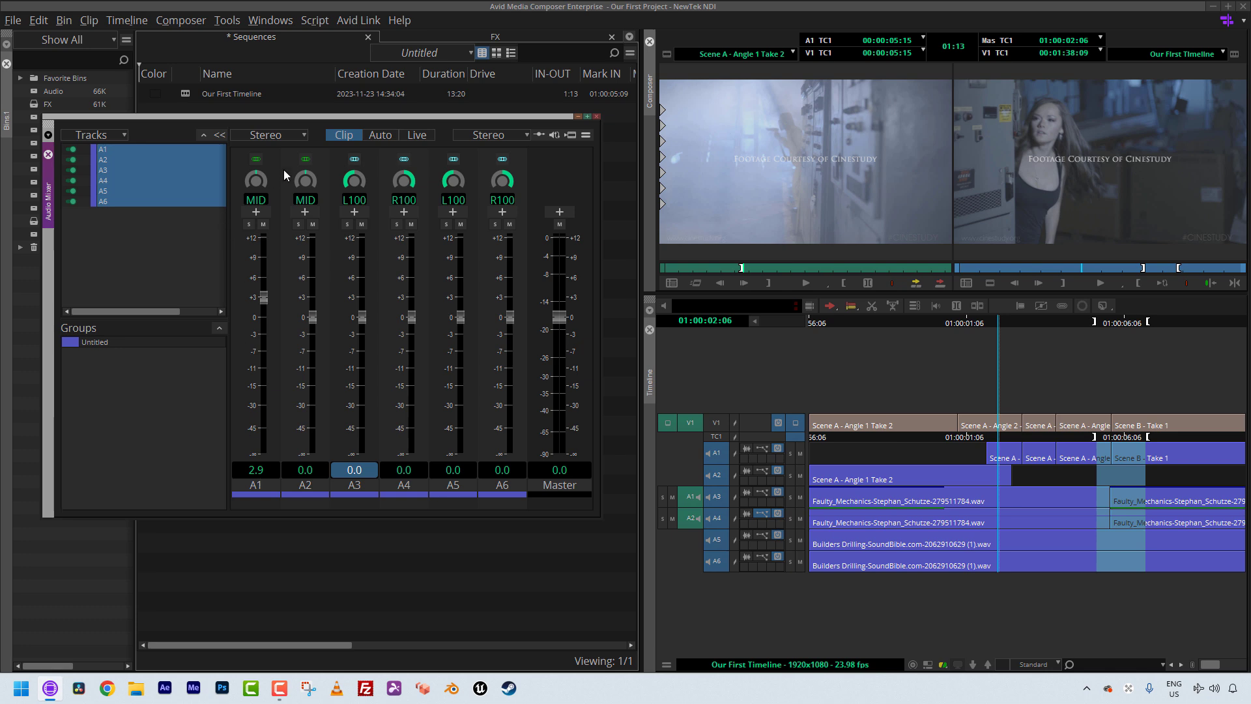
Step: Settle the ganged A3–A6 levels at 0.0 and change track A6's gang assignment
{"action": "left_click", "coordinate": [403, 159]}
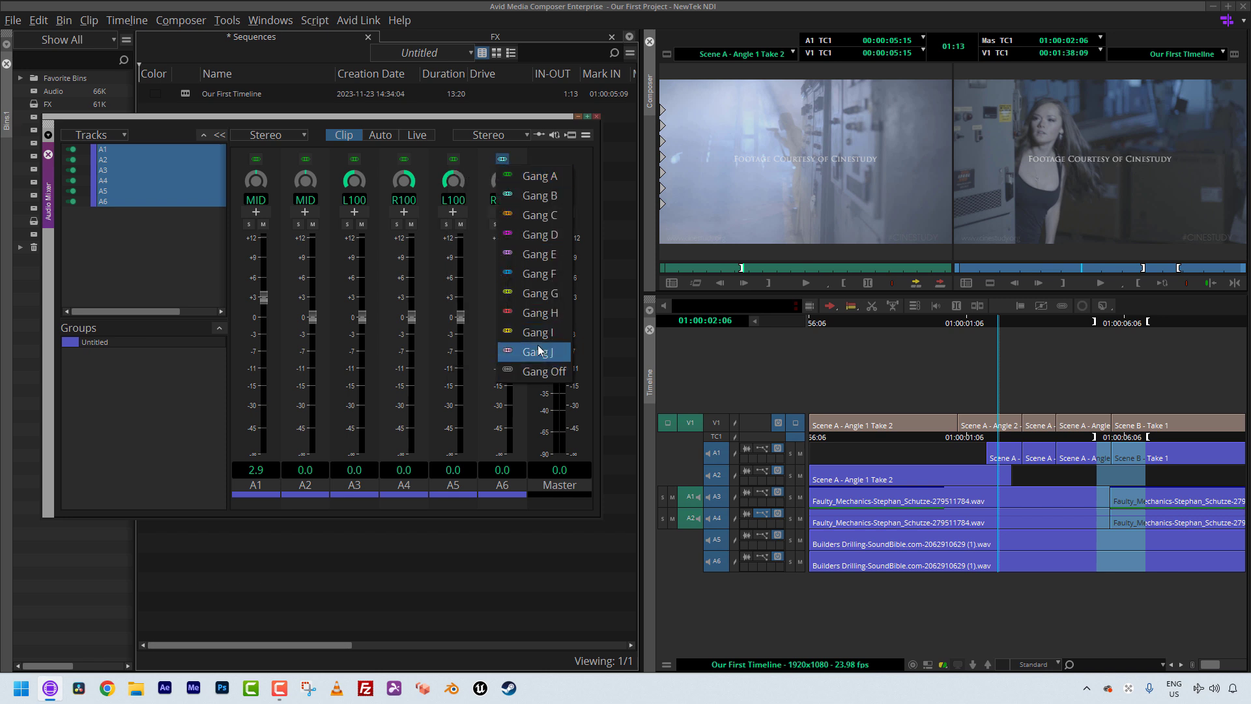
{"action": "left_click", "coordinate": [534, 350]}
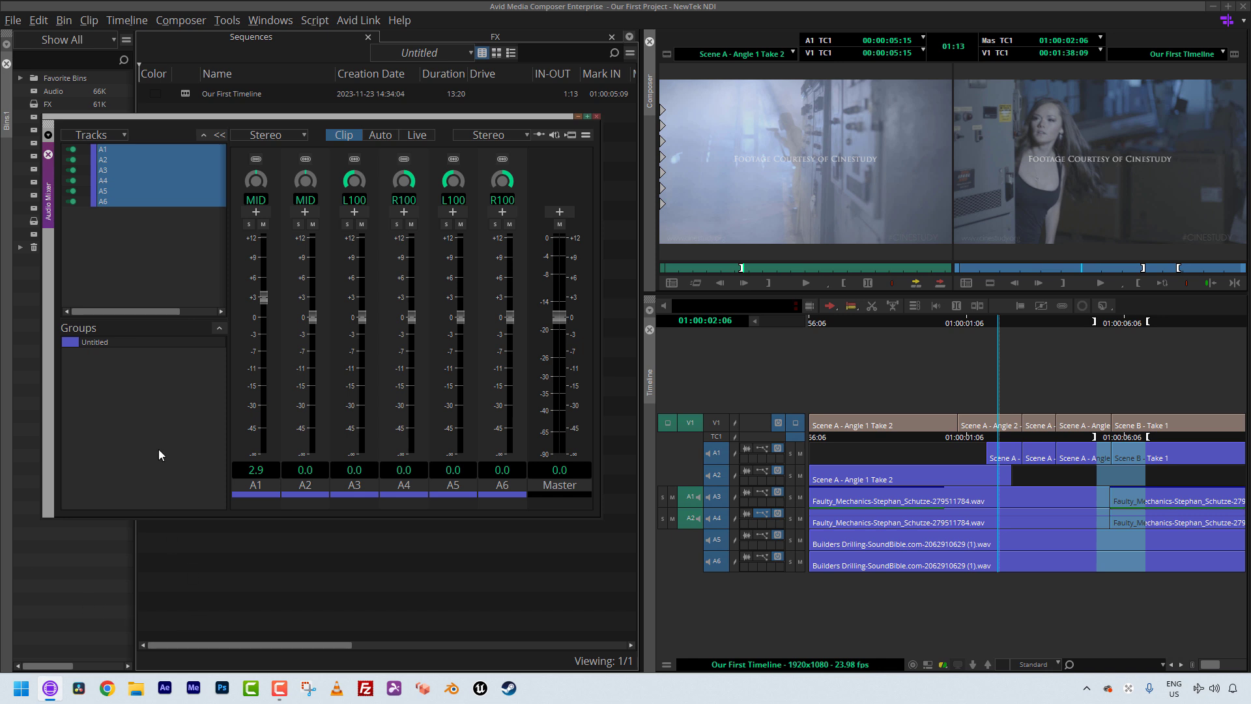
{"action": "mouse_move", "coordinate": [159, 455]}
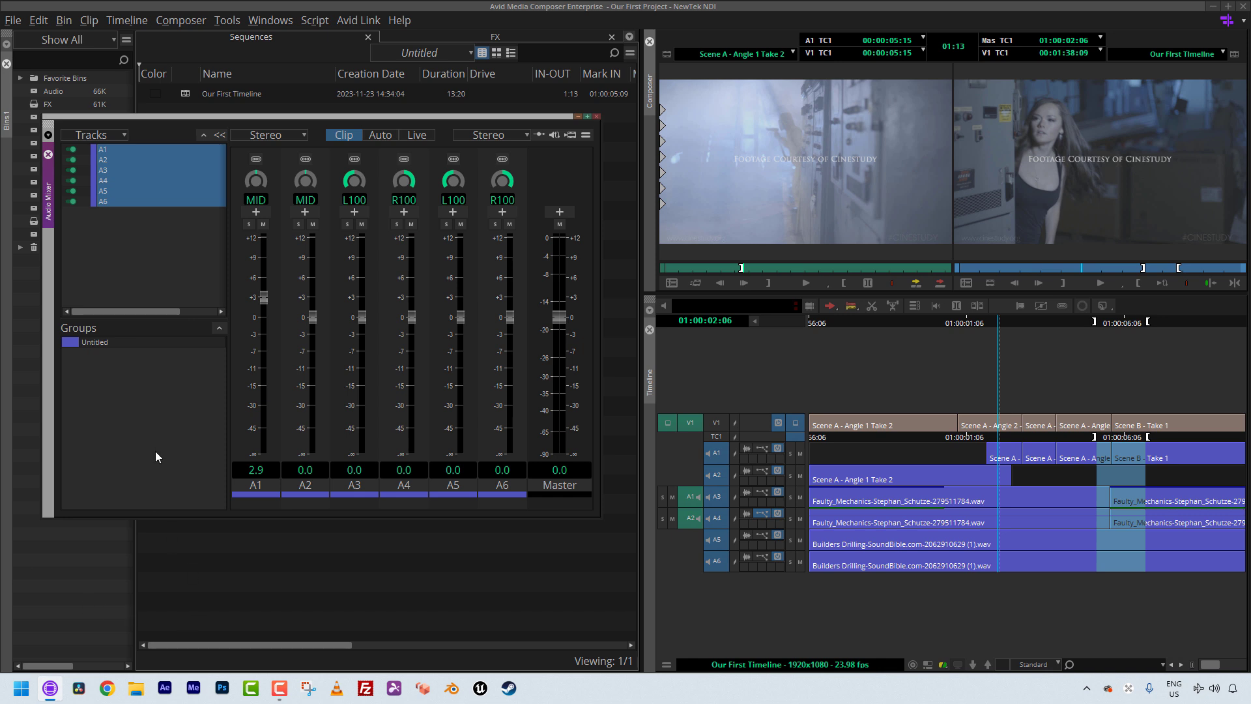
{"action": "mouse_move", "coordinate": [129, 412]}
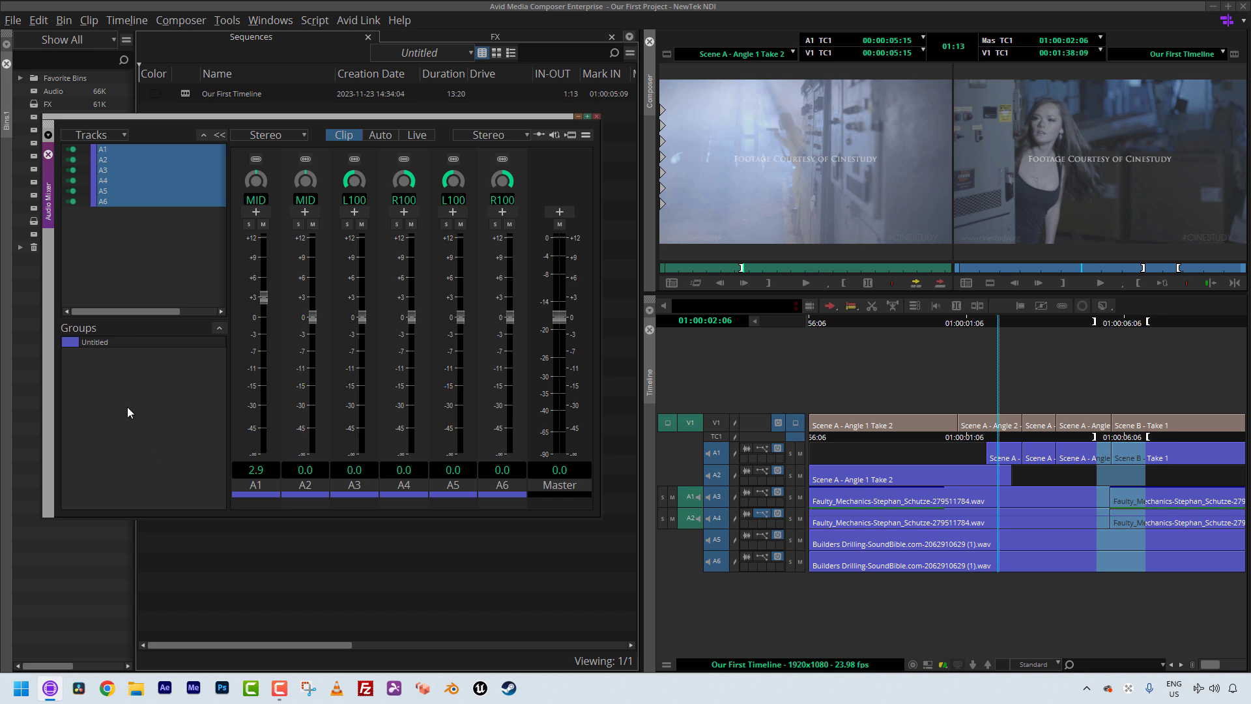
{"action": "mouse_move", "coordinate": [98, 388]}
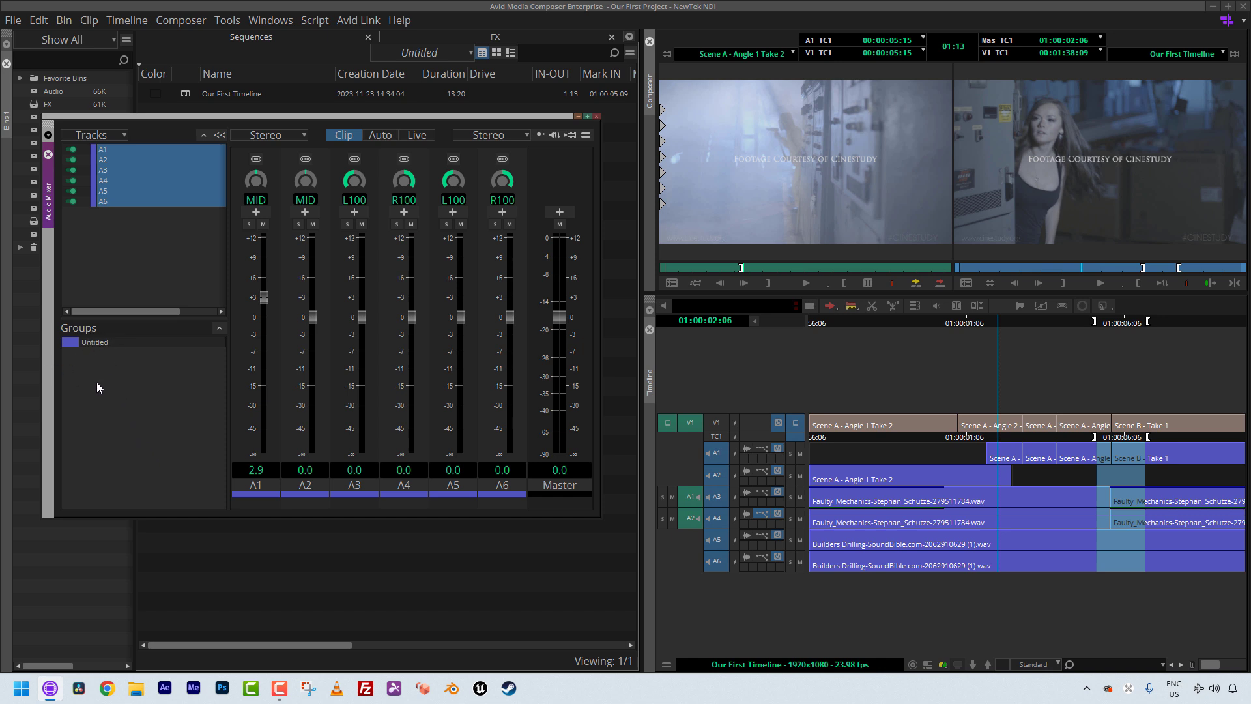
Step: Create a track group from A1–A2, name it OCD, apply it and select the group
{"action": "right_click", "coordinate": [97, 388]}
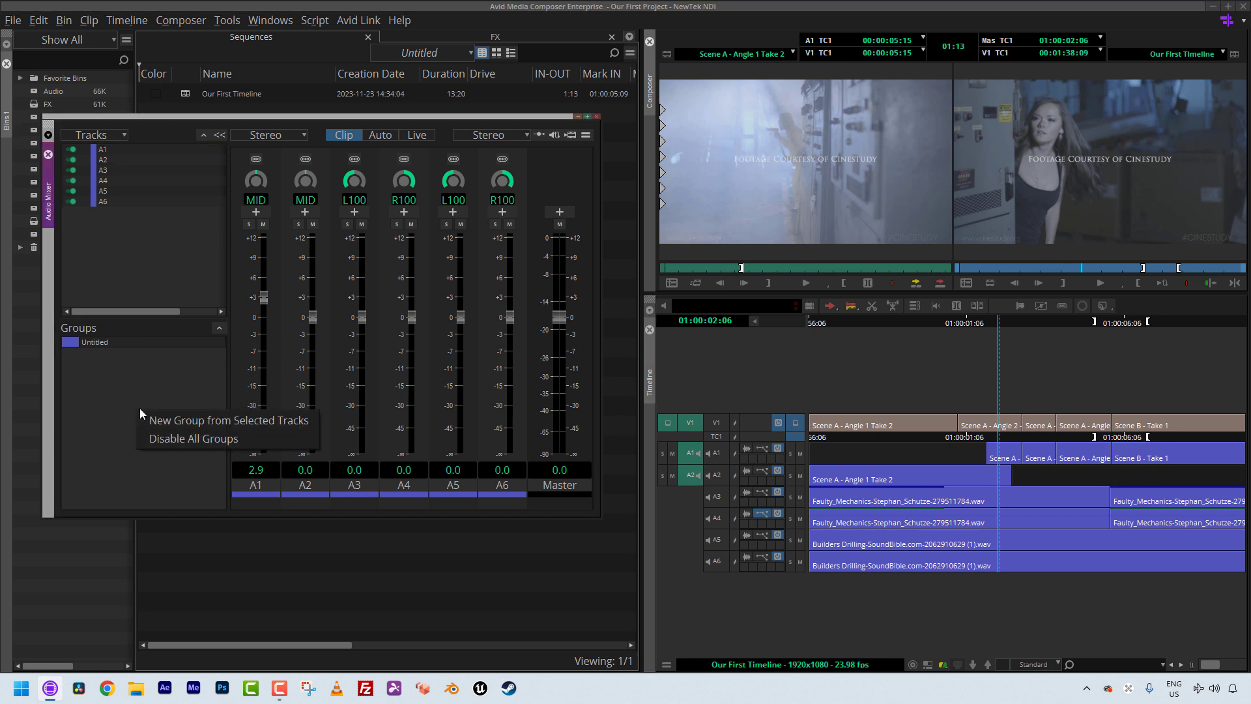
{"action": "left_click", "coordinate": [228, 420]}
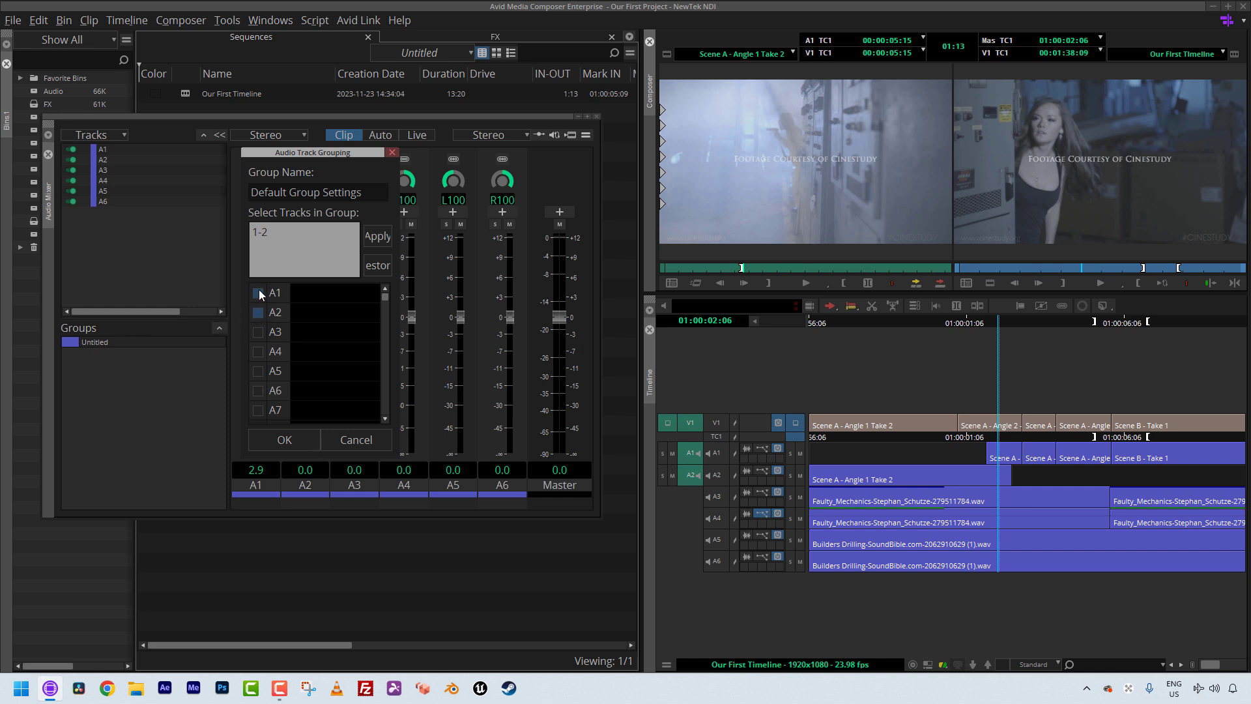
{"action": "left_click", "coordinate": [315, 192]}
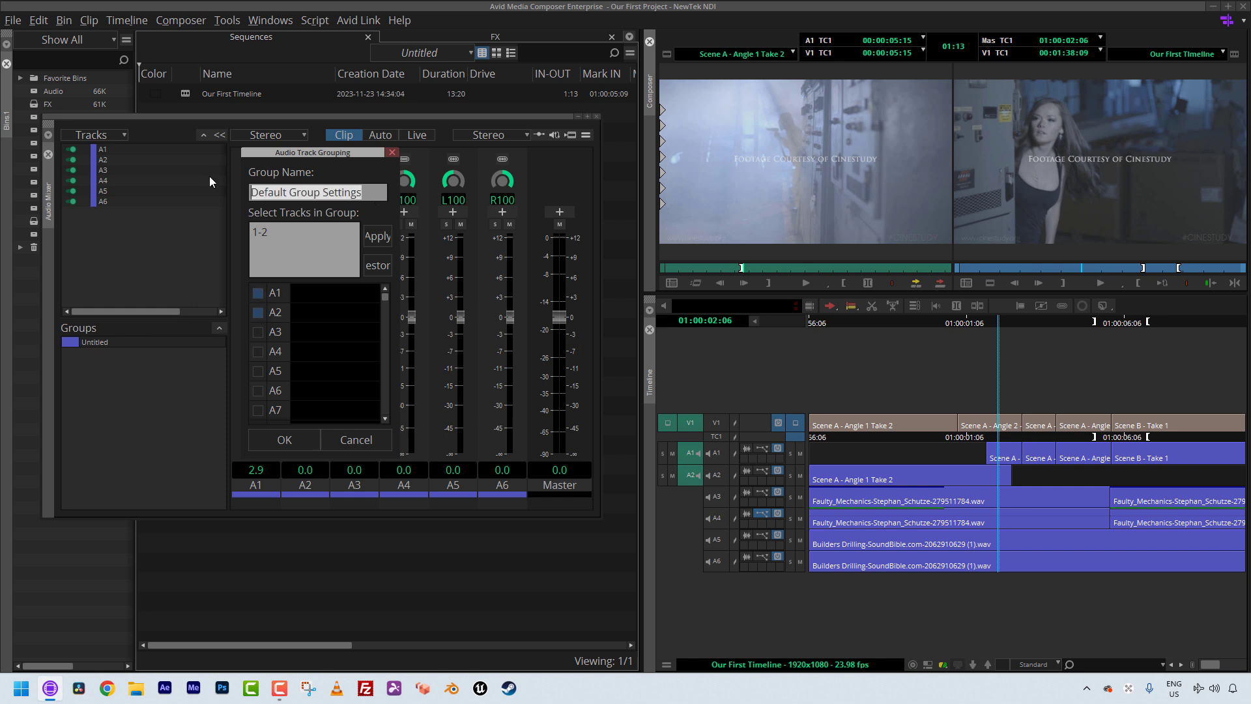
{"action": "type", "text": "O"}
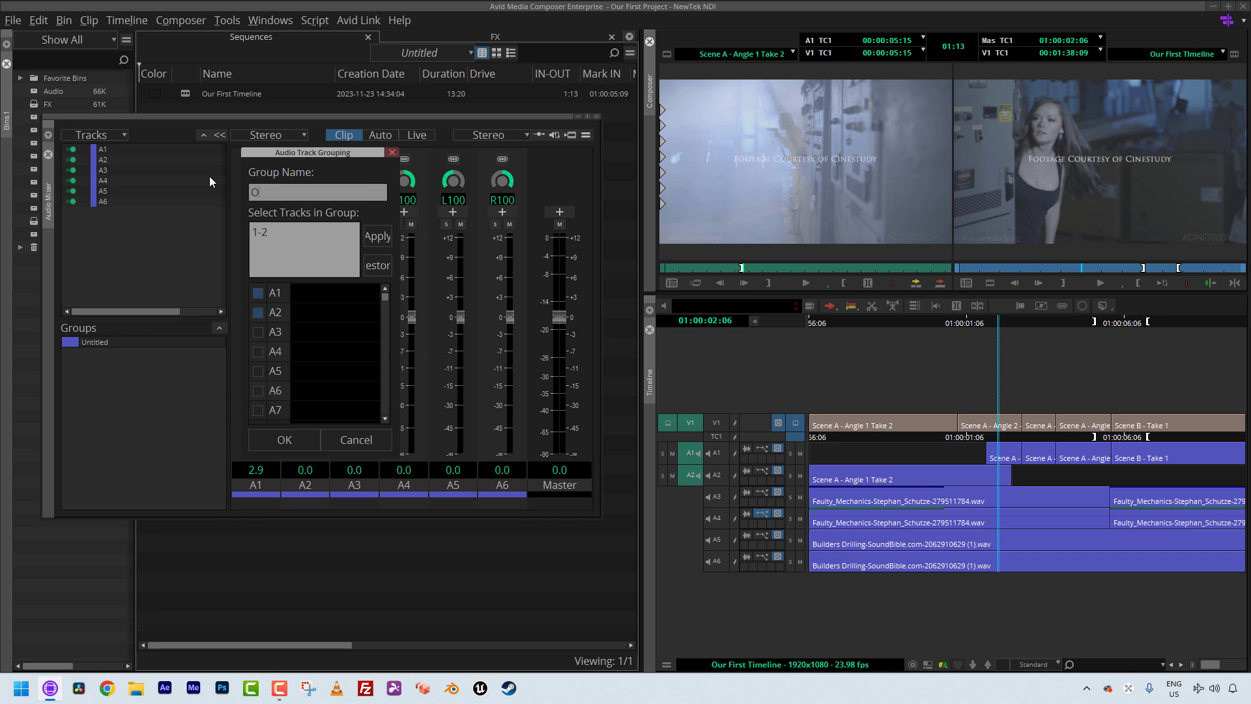
{"action": "type", "text": "CD"}
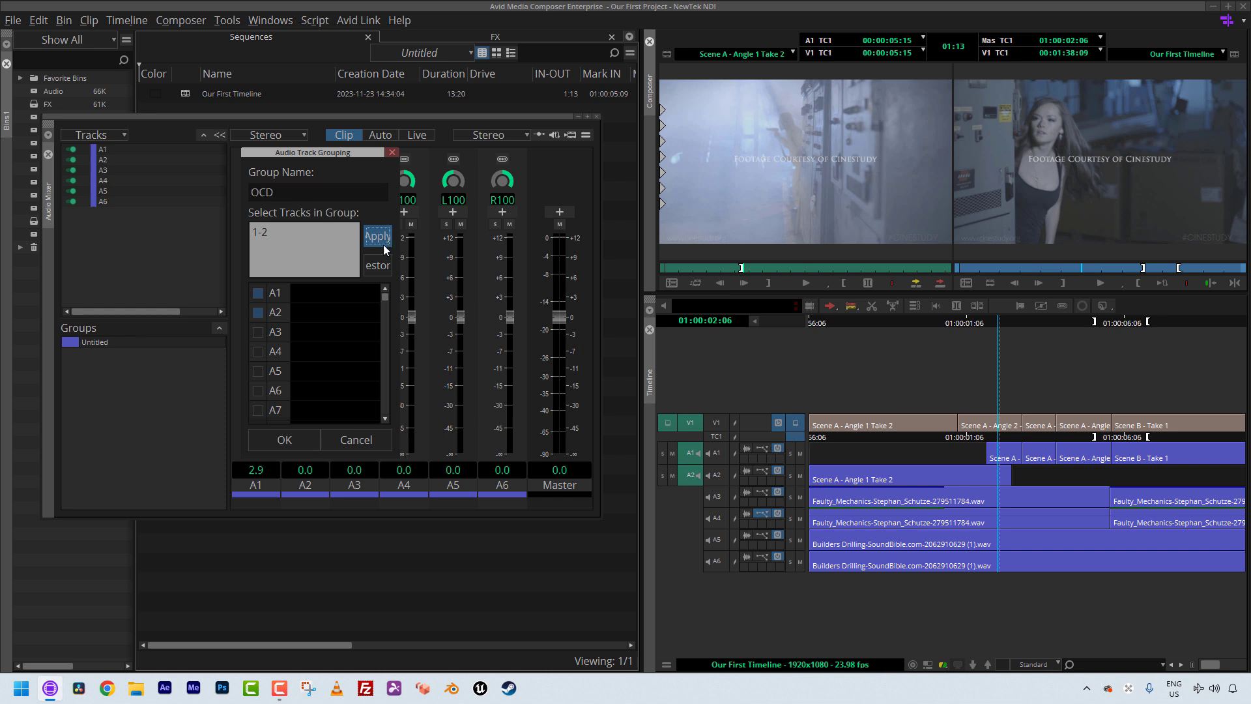
{"action": "left_click", "coordinate": [377, 236]}
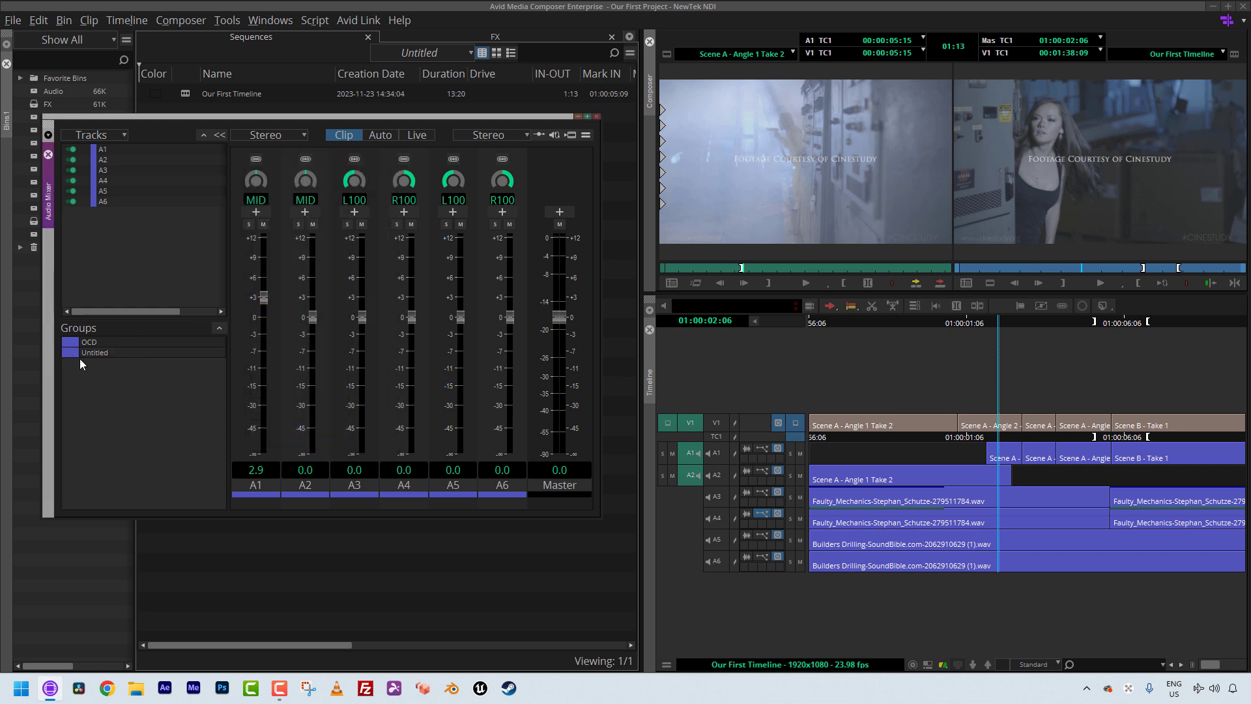
{"action": "left_click", "coordinate": [90, 341]}
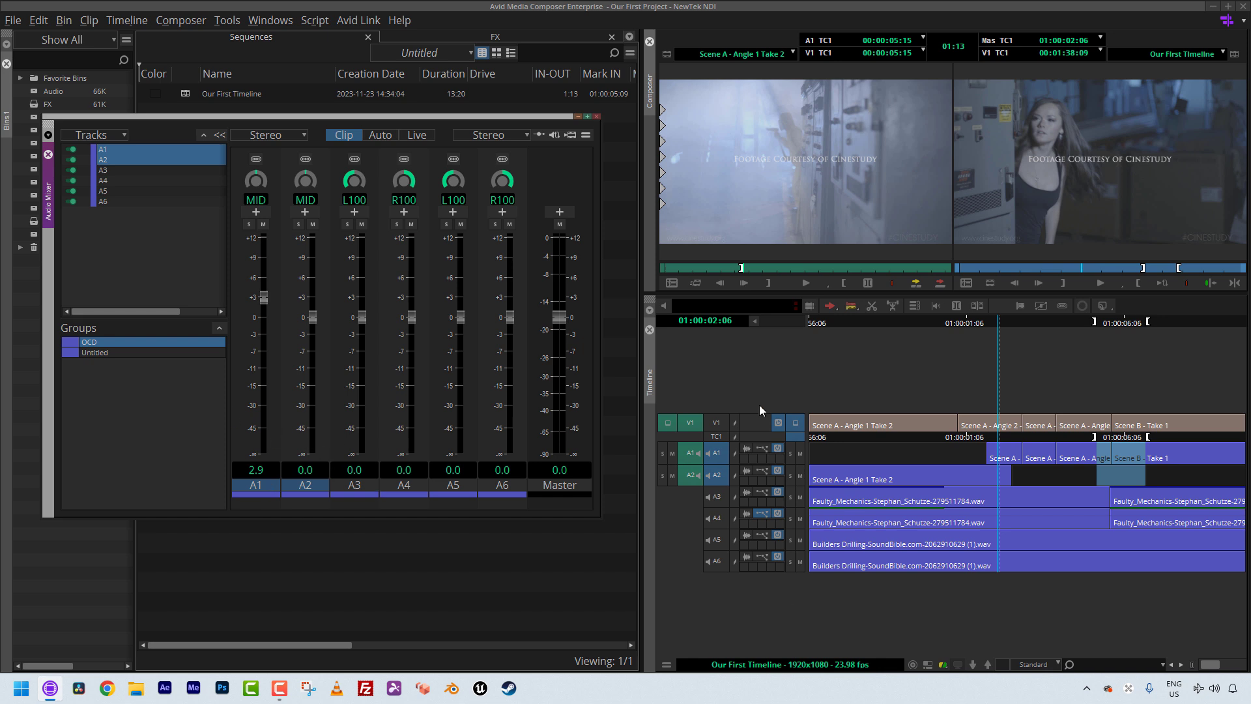
{"action": "mouse_move", "coordinate": [717, 491]}
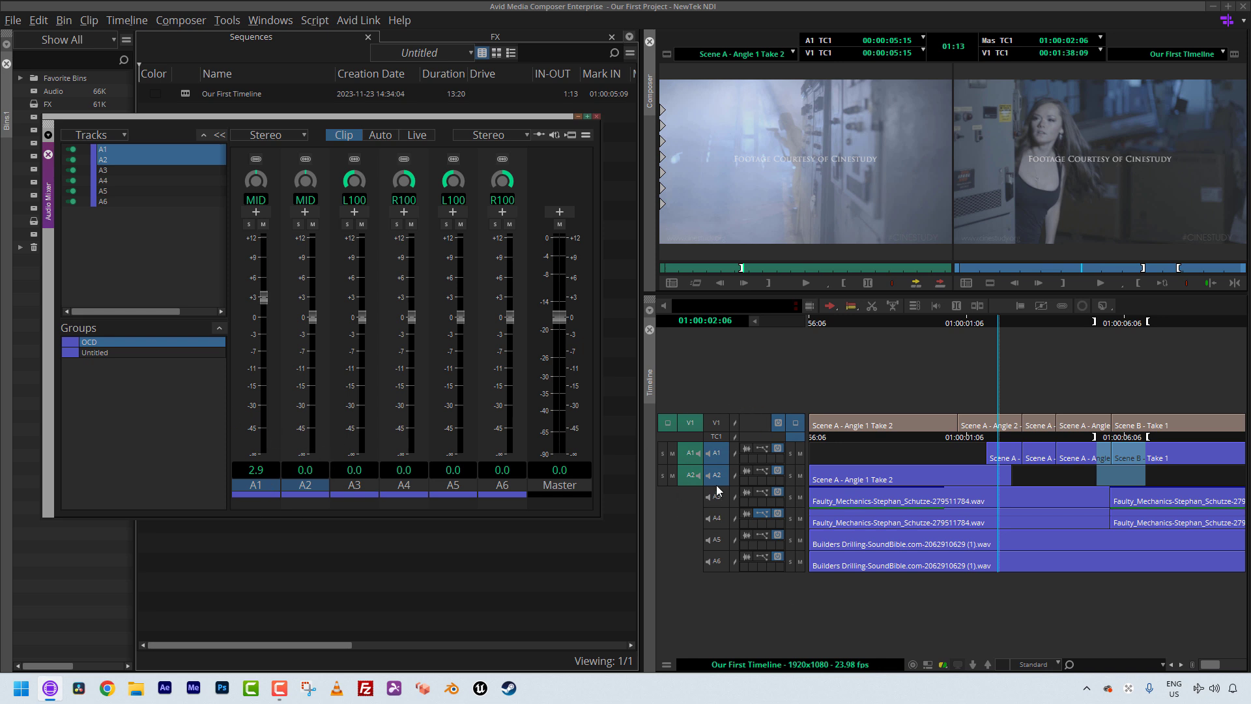
{"action": "mouse_move", "coordinate": [684, 550]}
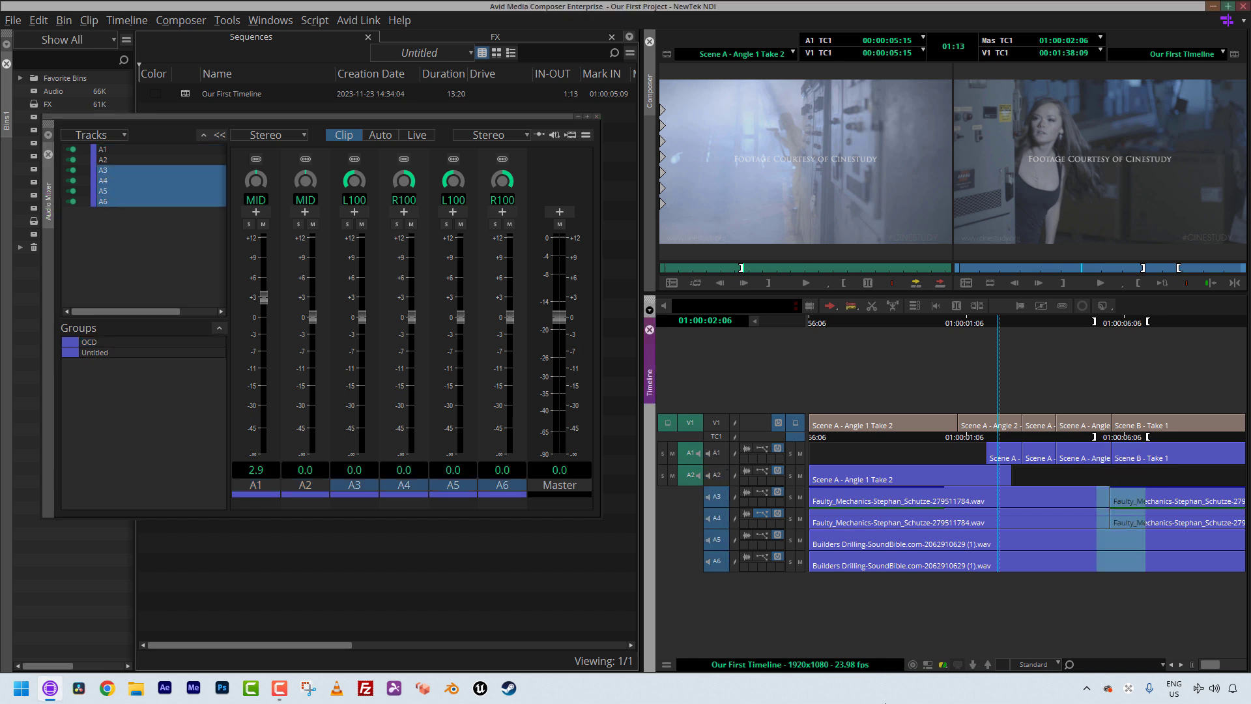
{"action": "mouse_move", "coordinate": [860, 696]}
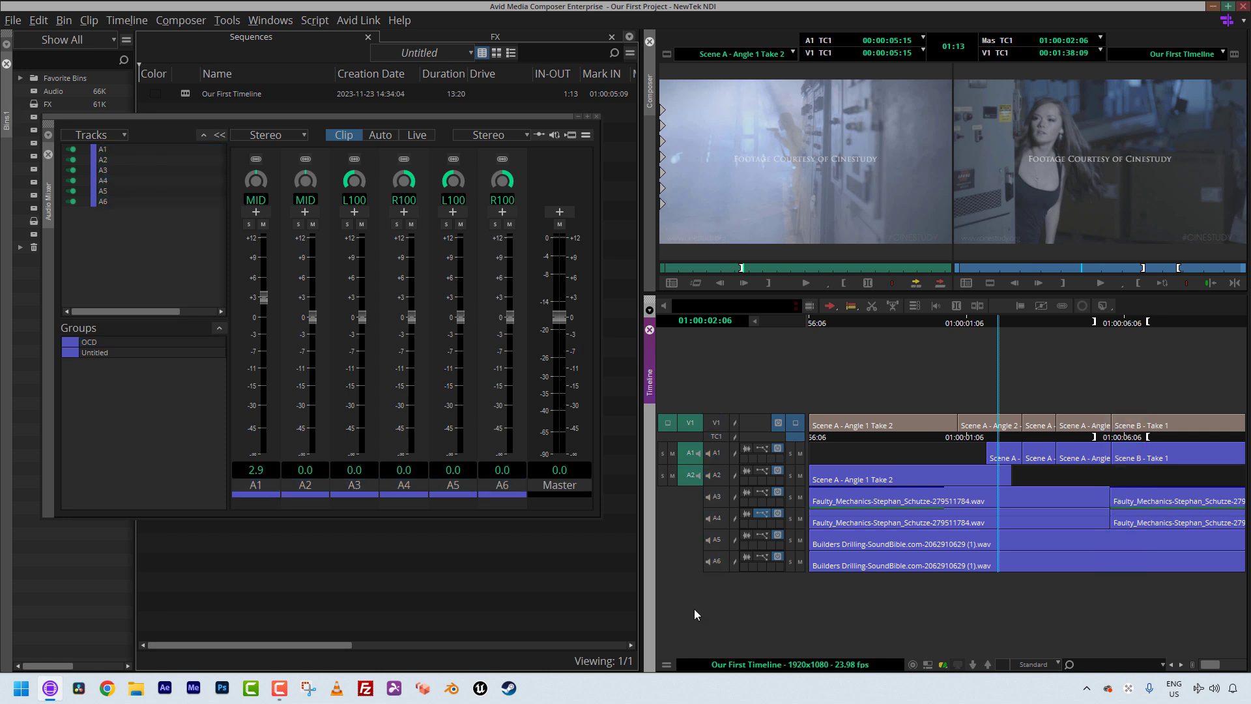
{"action": "mouse_move", "coordinate": [709, 503]}
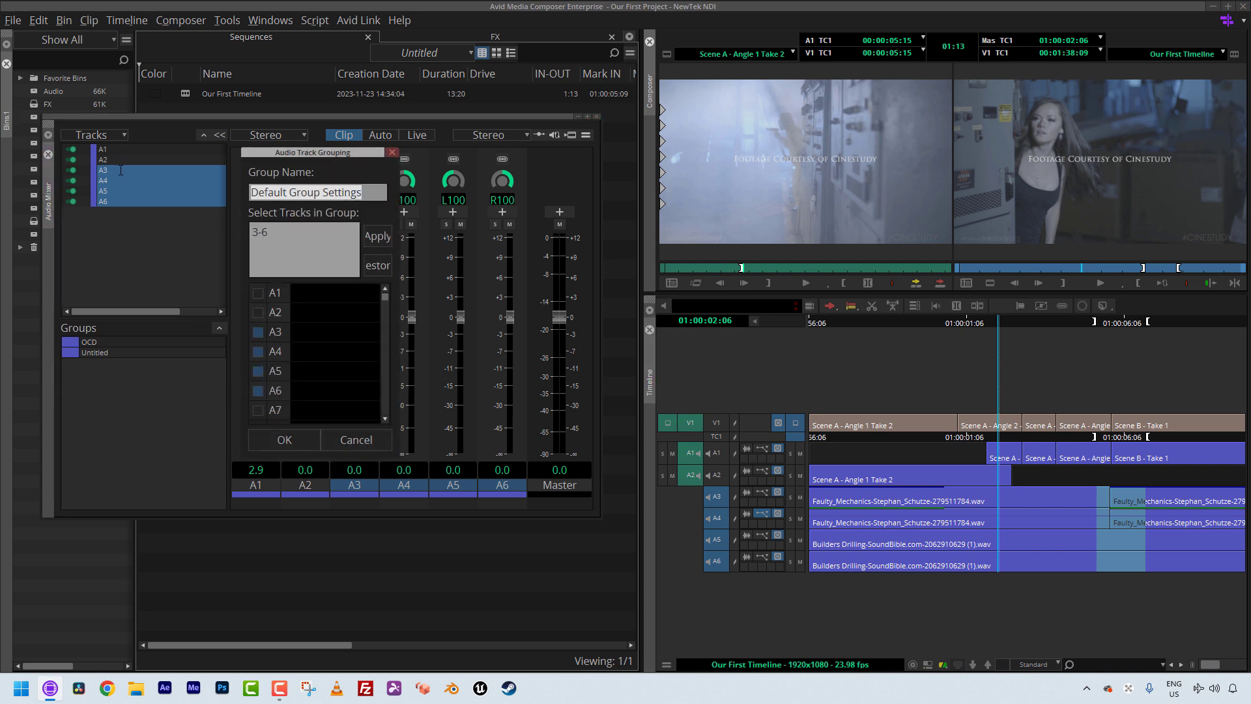
Step: Name the new A3–A6 track group FX and confirm its creation
{"action": "type", "text": "FX"}
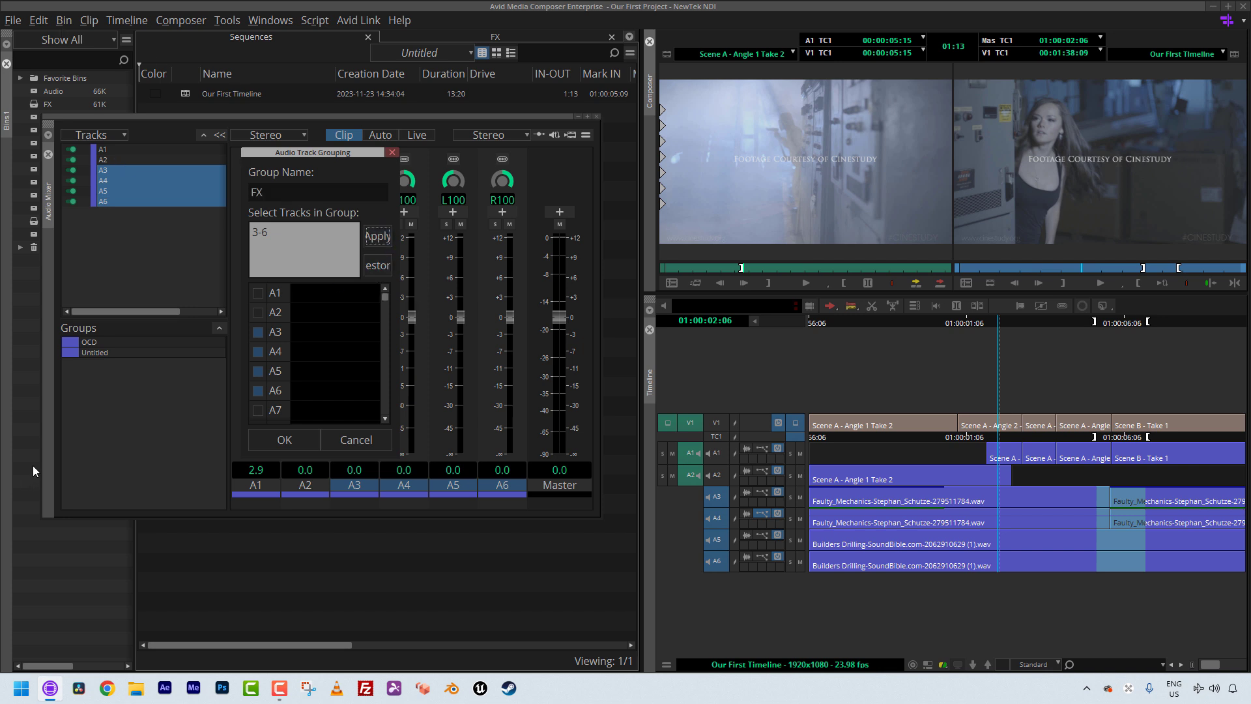
{"action": "left_click", "coordinate": [283, 439]}
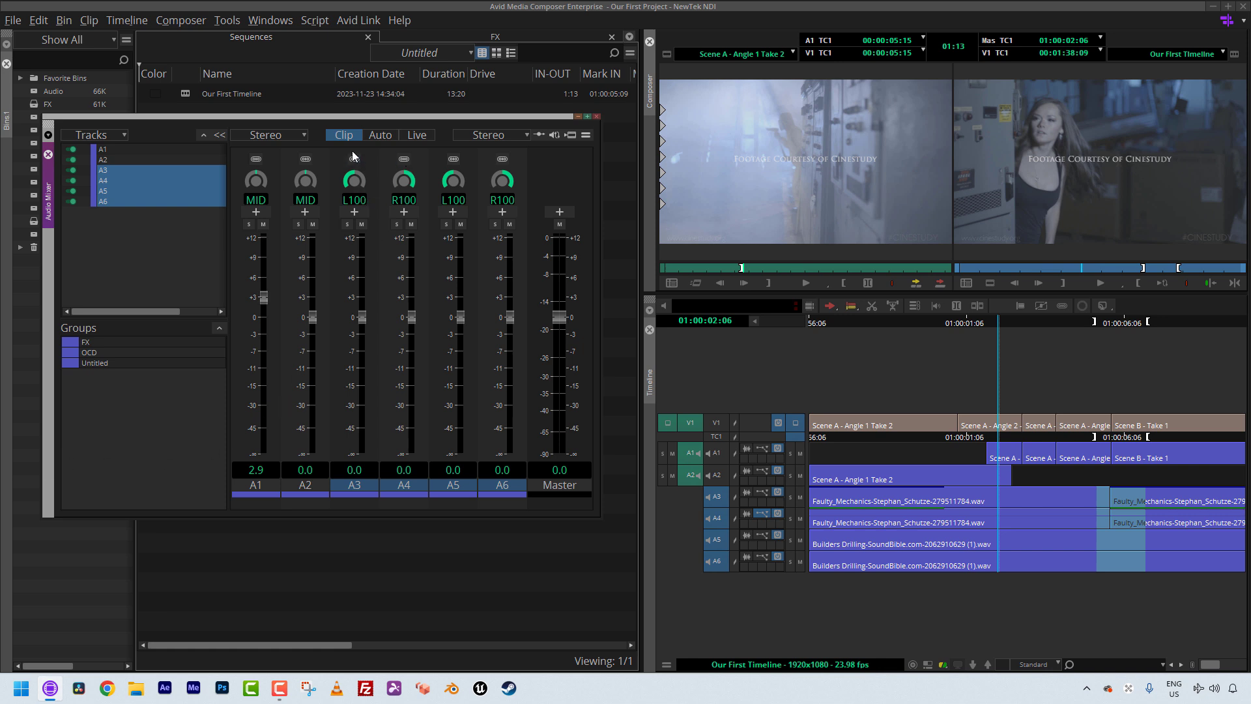
{"action": "mouse_move", "coordinate": [670, 234]}
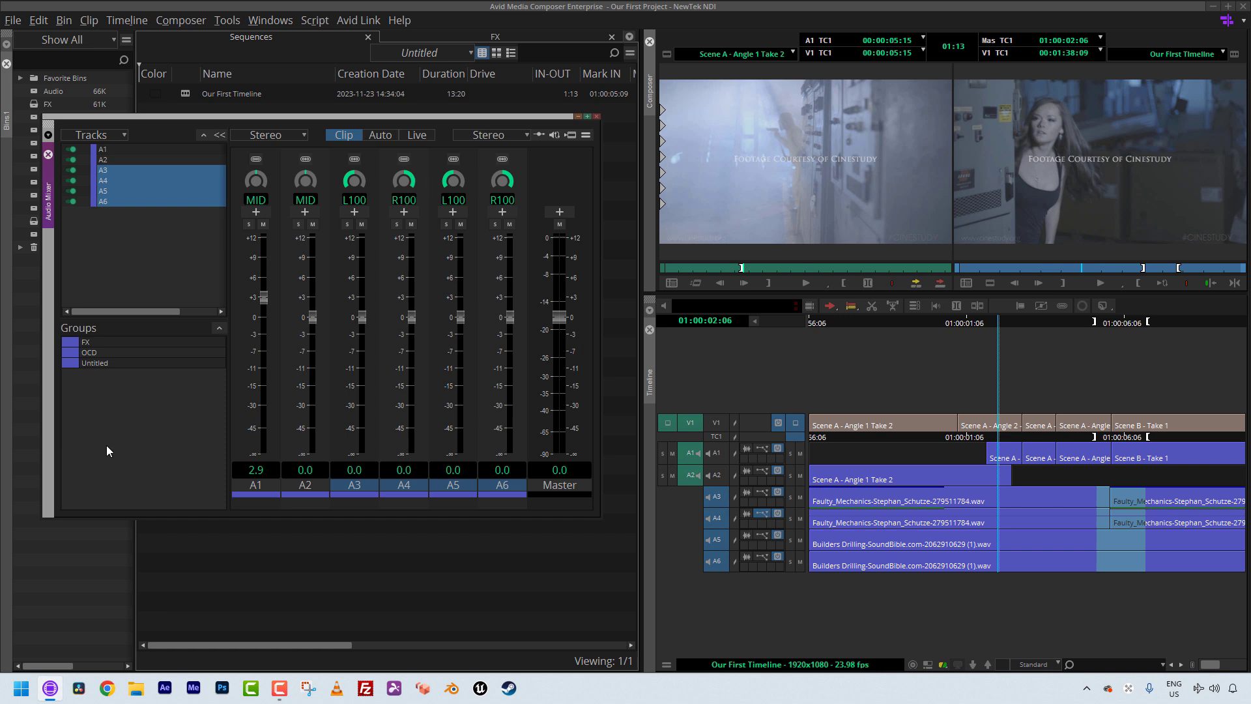
Step: Enable ganging for the OCD group from the Groups panel's right-click options
{"action": "left_click", "coordinate": [120, 343]}
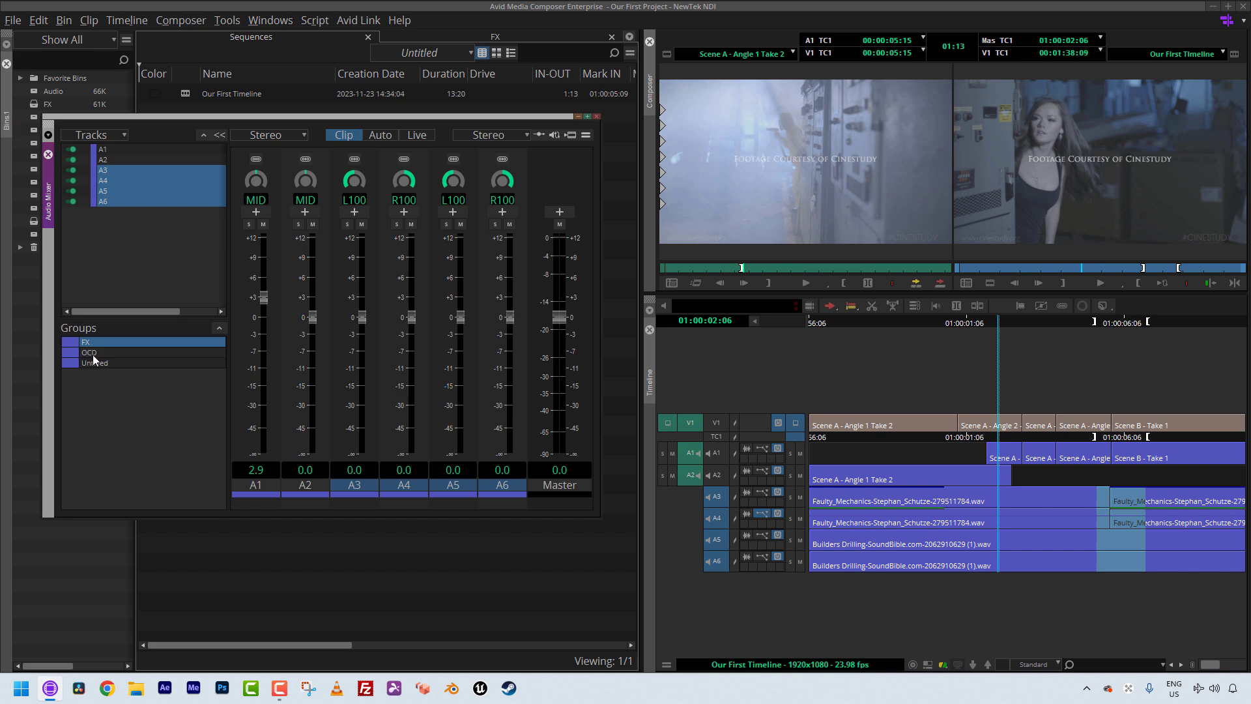
{"action": "mouse_move", "coordinate": [110, 357]}
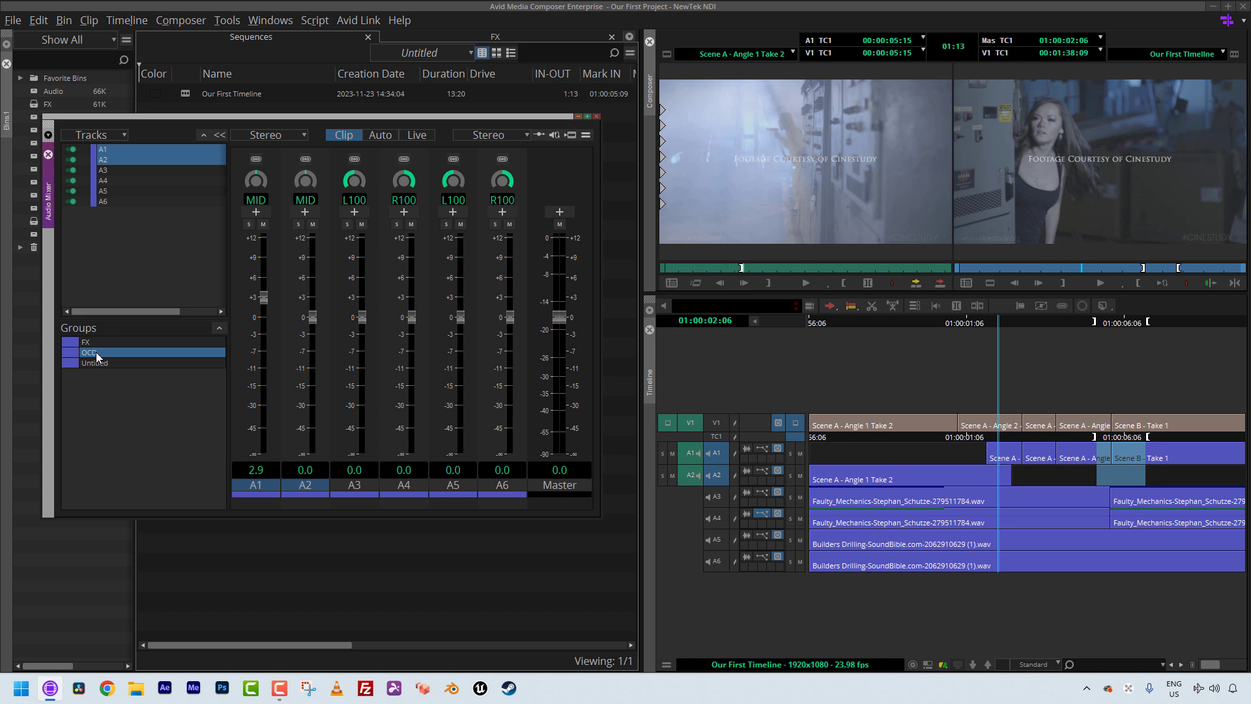
{"action": "right_click", "coordinate": [91, 352]}
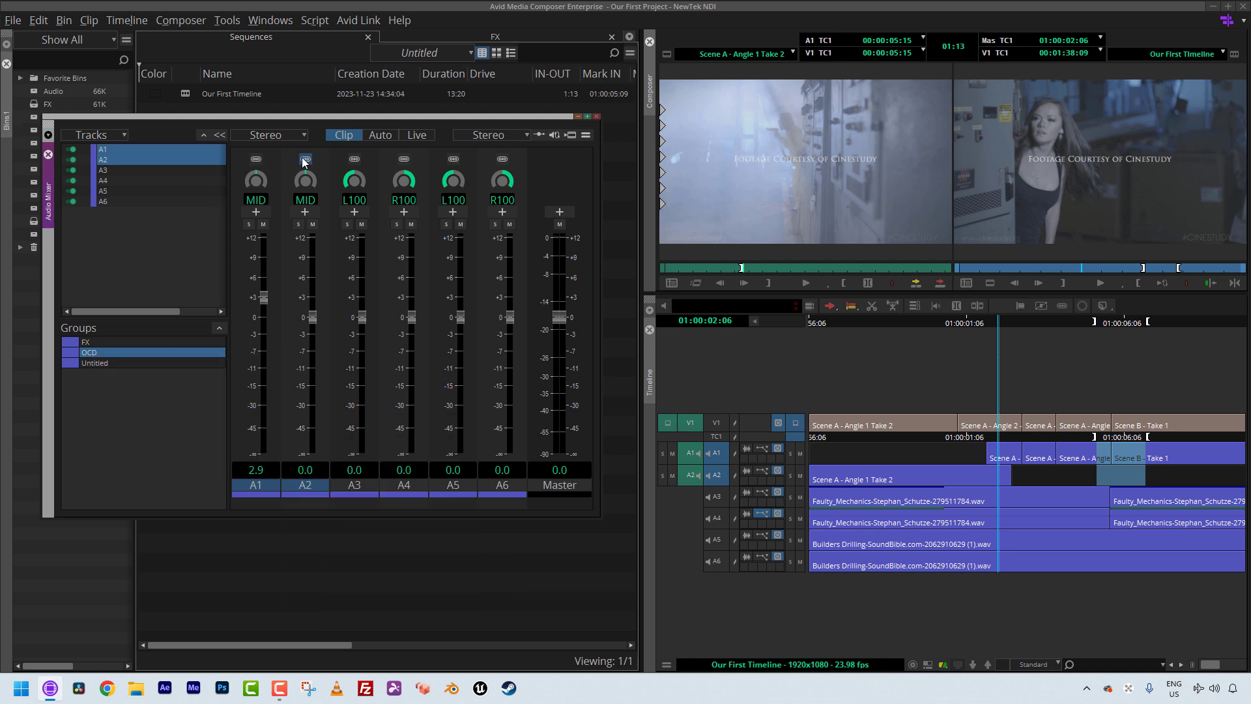
{"action": "right_click", "coordinate": [89, 353]}
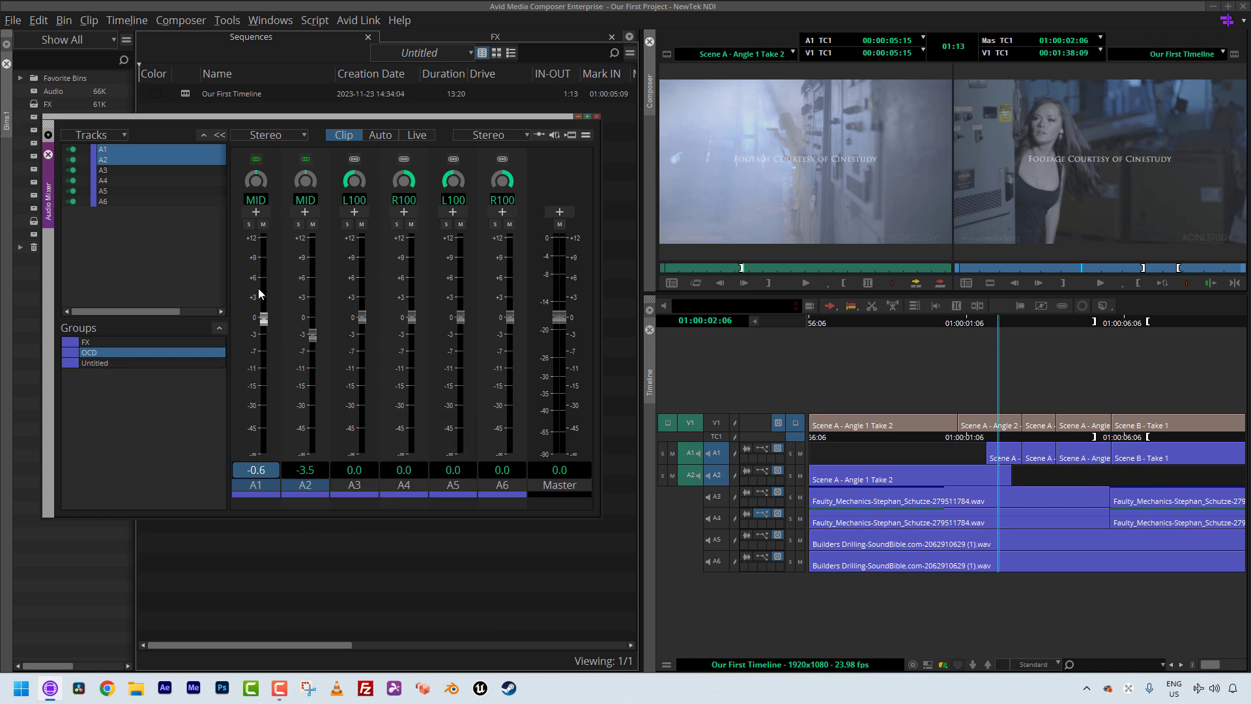
{"action": "left_click", "coordinate": [86, 342]}
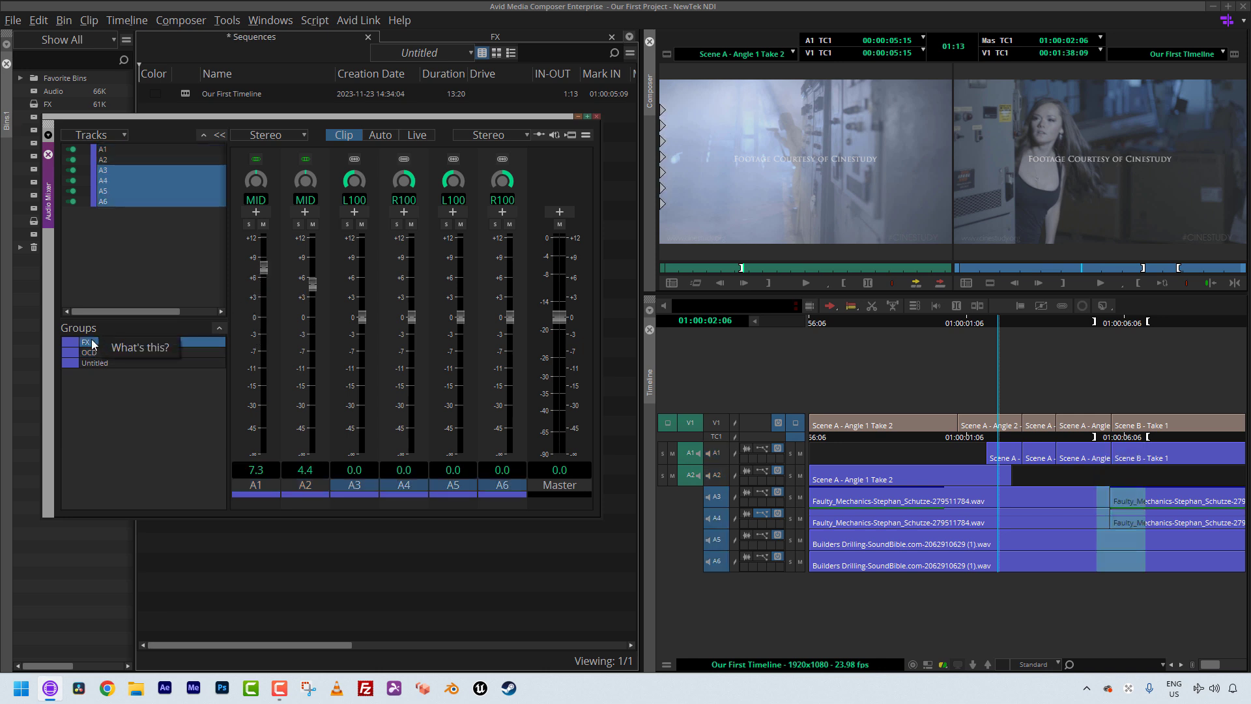
Step: Move the ganged A1/A2 faders to 5.8 and 2.9, then reach the FX group's ganging options
{"action": "right_click", "coordinate": [84, 343]}
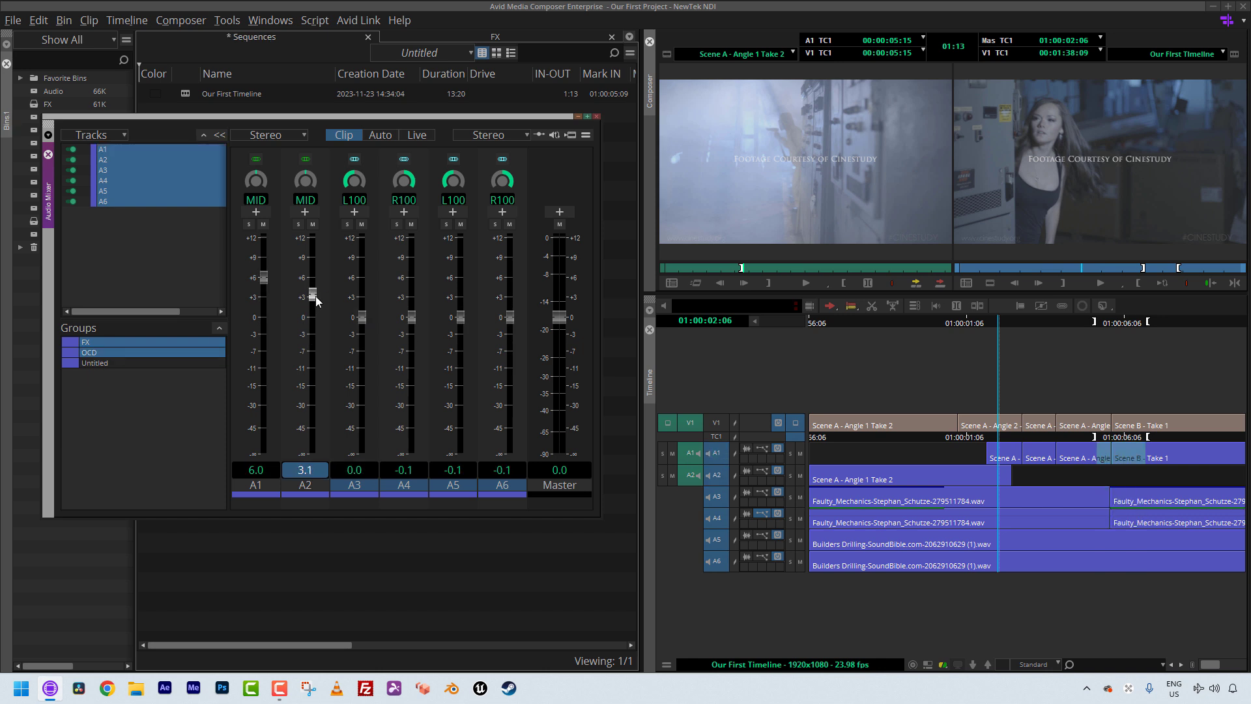
{"action": "left_click_drag", "start_coordinate": [305, 287], "coordinate": [305, 317]}
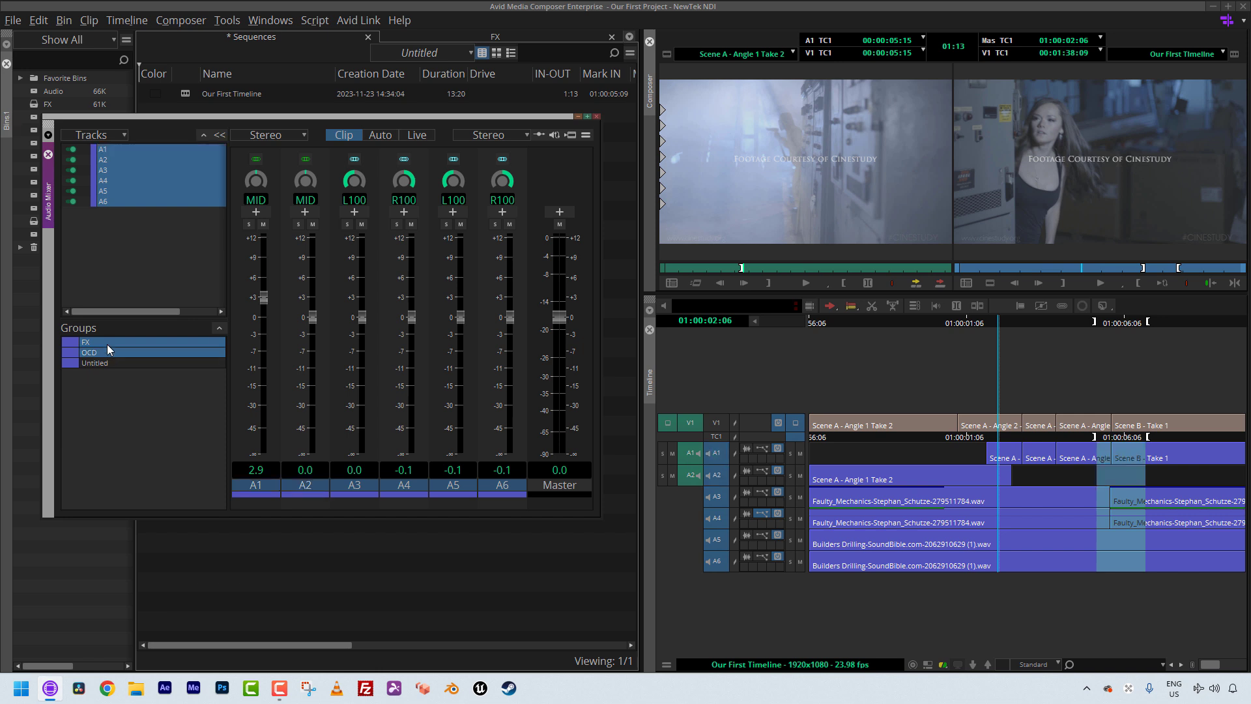
{"action": "right_click", "coordinate": [90, 352]}
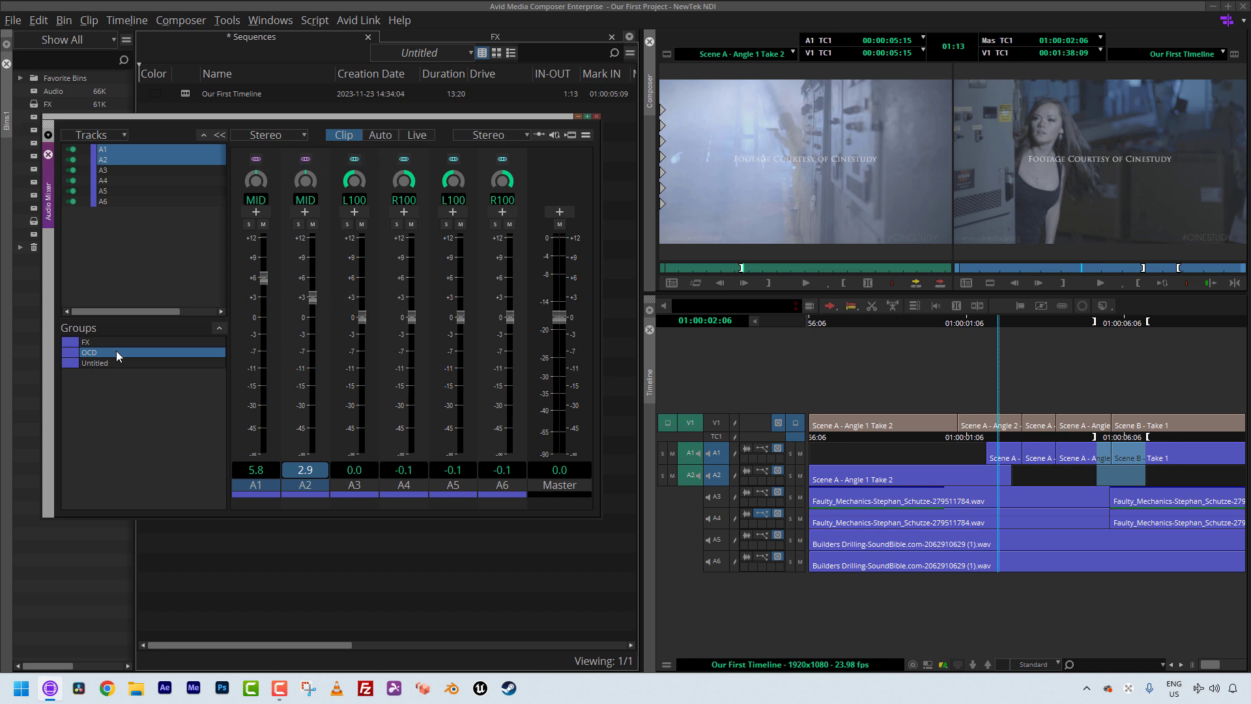
{"action": "right_click", "coordinate": [89, 352]}
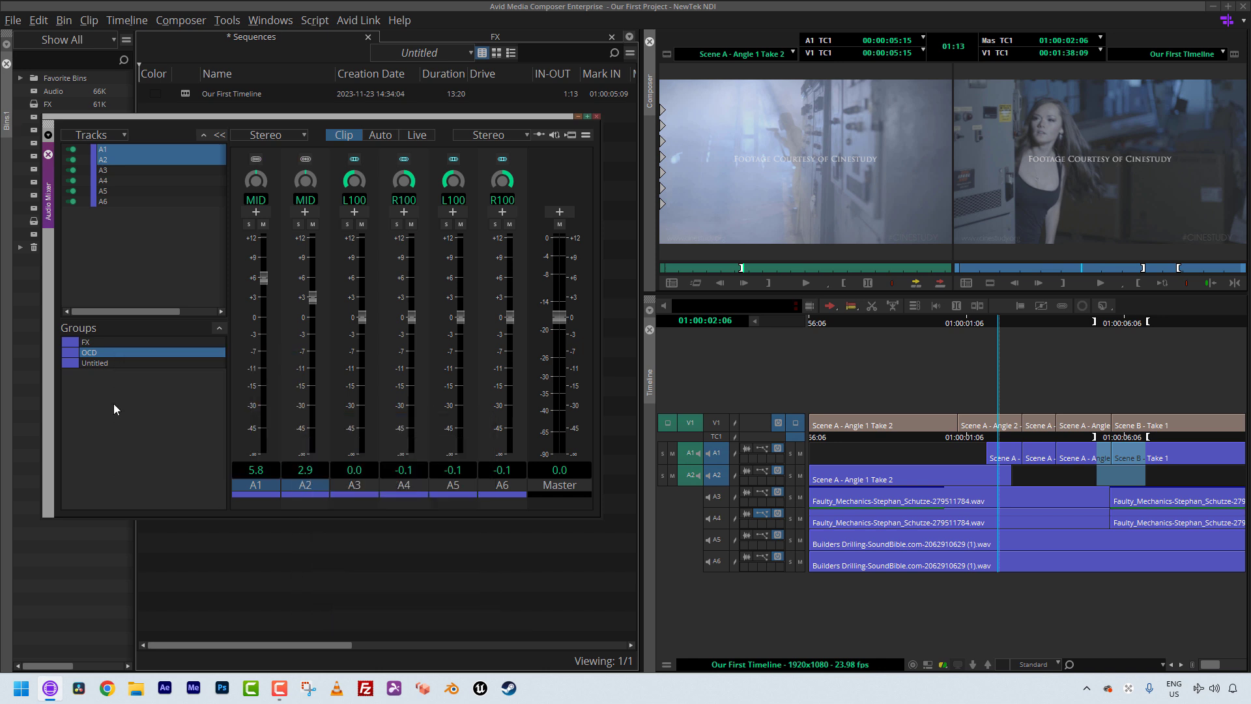
{"action": "right_click", "coordinate": [85, 341]}
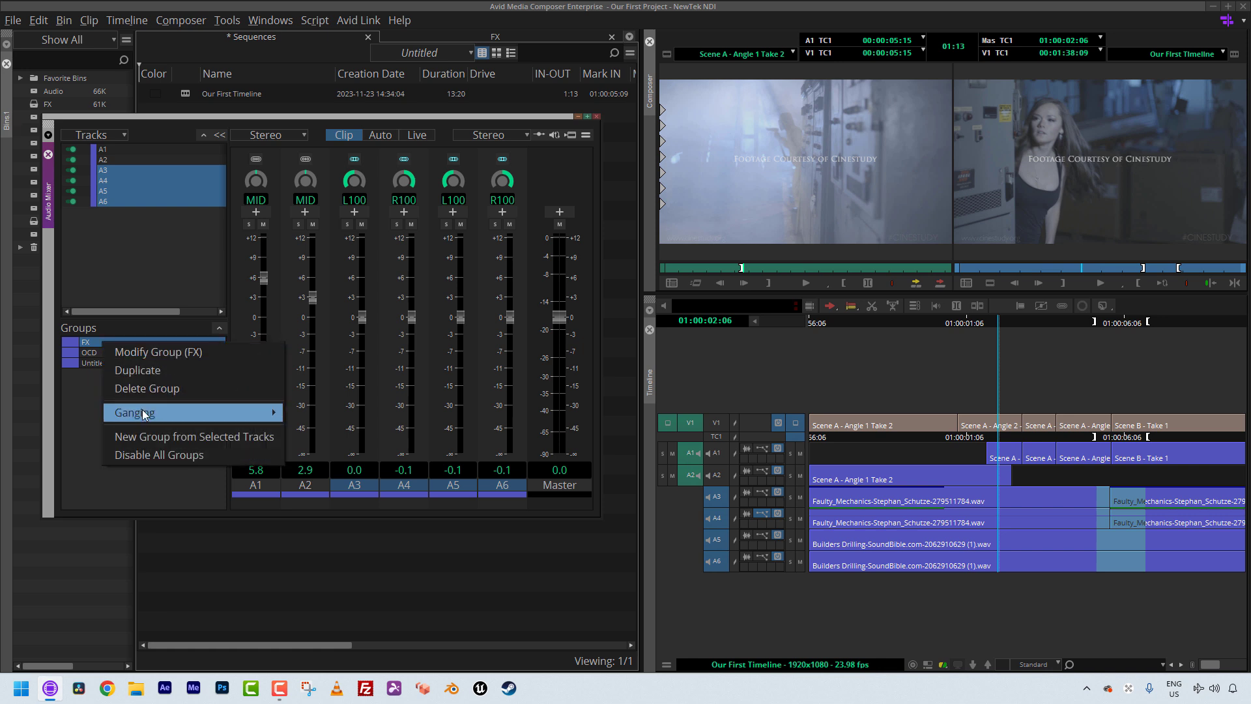